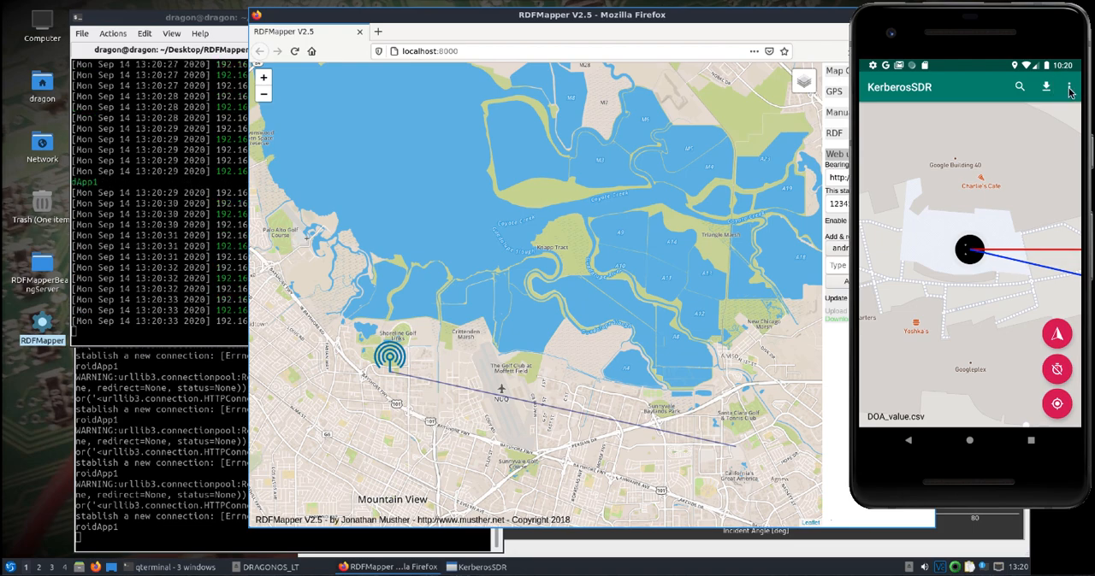
# - In the app settings, keep the log file name DOA_value.csv with logging on
pyautogui.click(1069, 88)
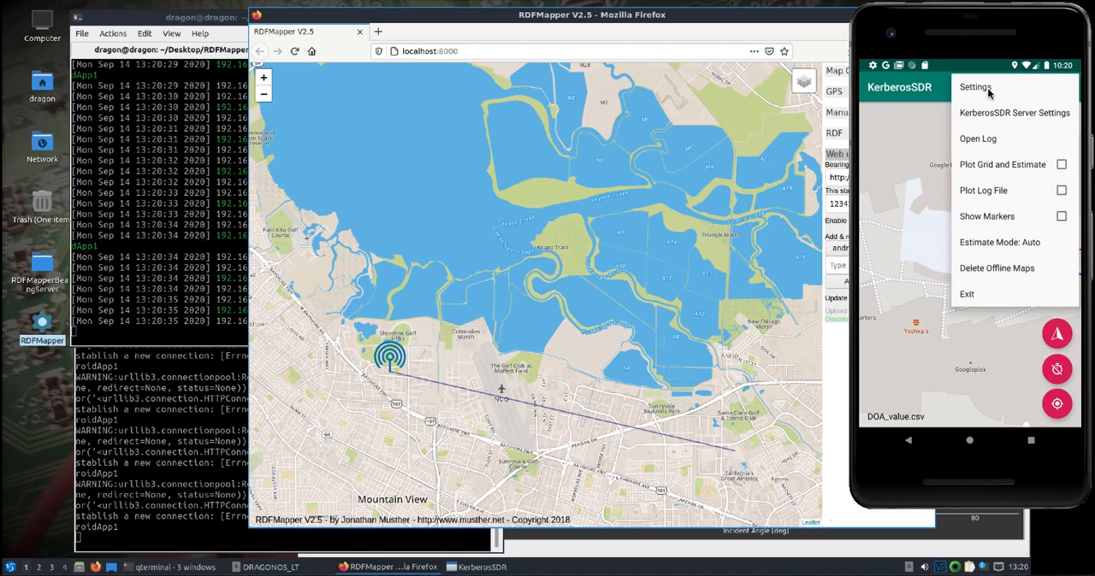
pyautogui.click(975, 87)
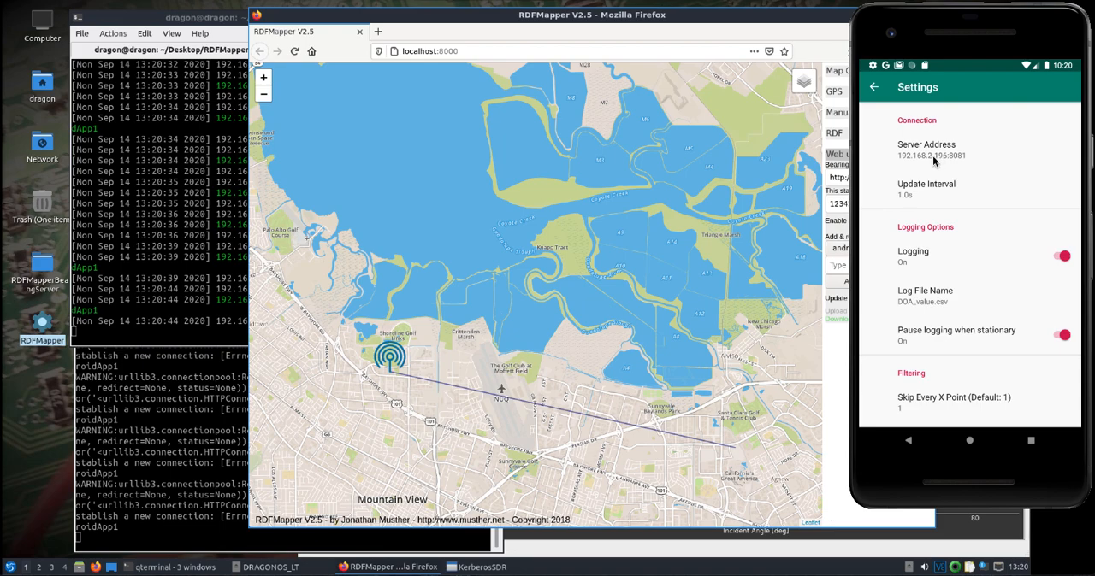
pyautogui.moveTo(256, 260)
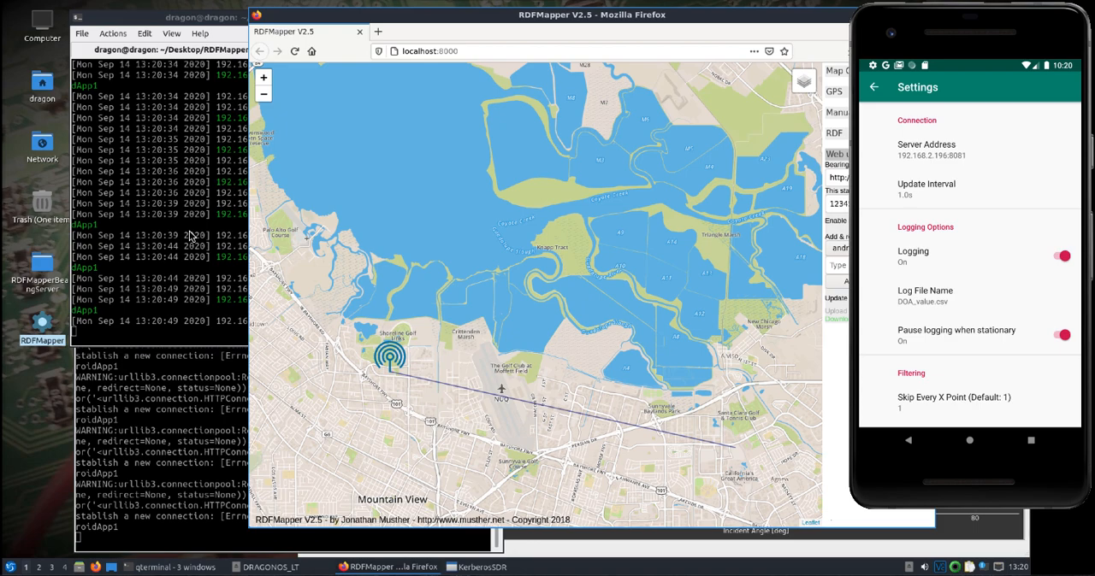
pyautogui.moveTo(773, 205)
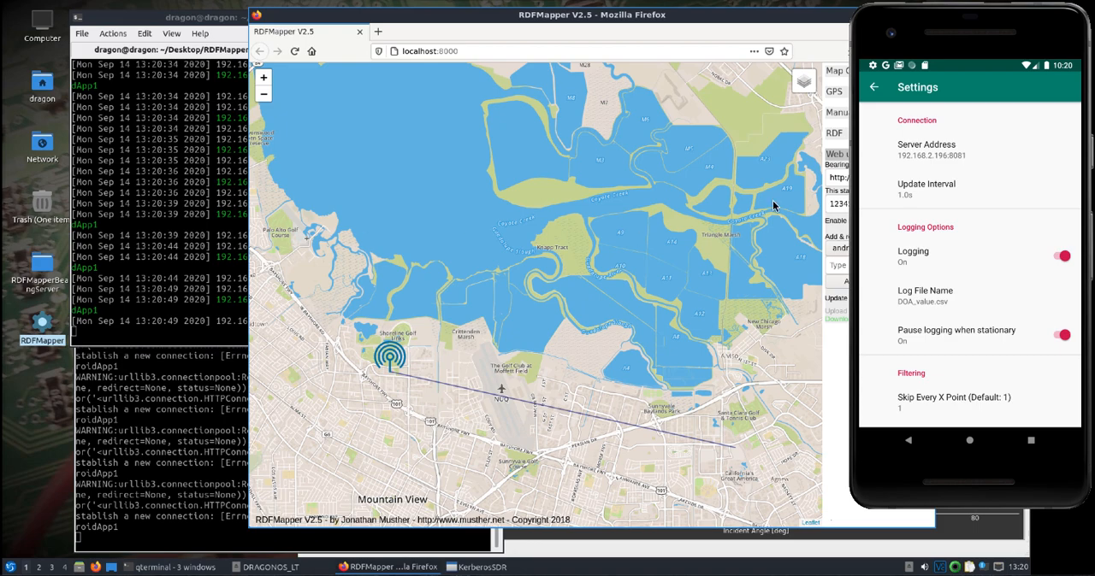
pyautogui.moveTo(910, 159)
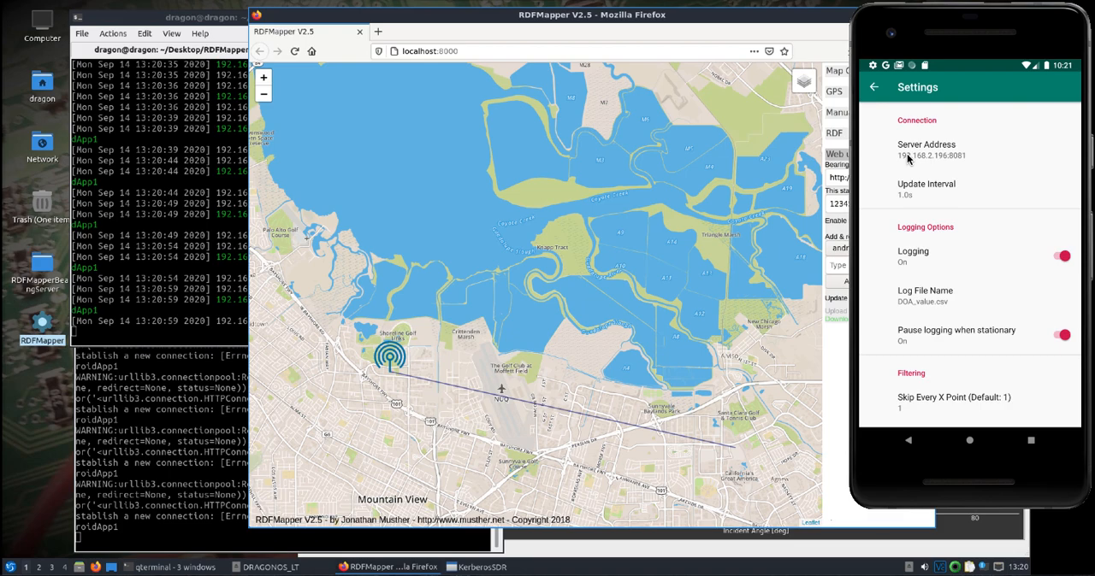
pyautogui.moveTo(944, 248)
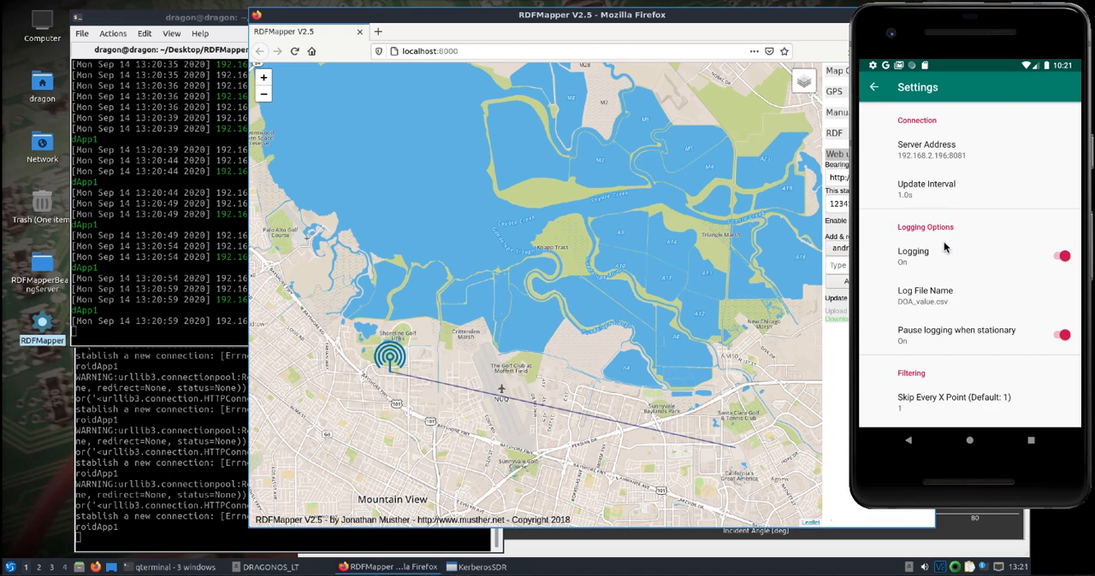
pyautogui.click(924, 295)
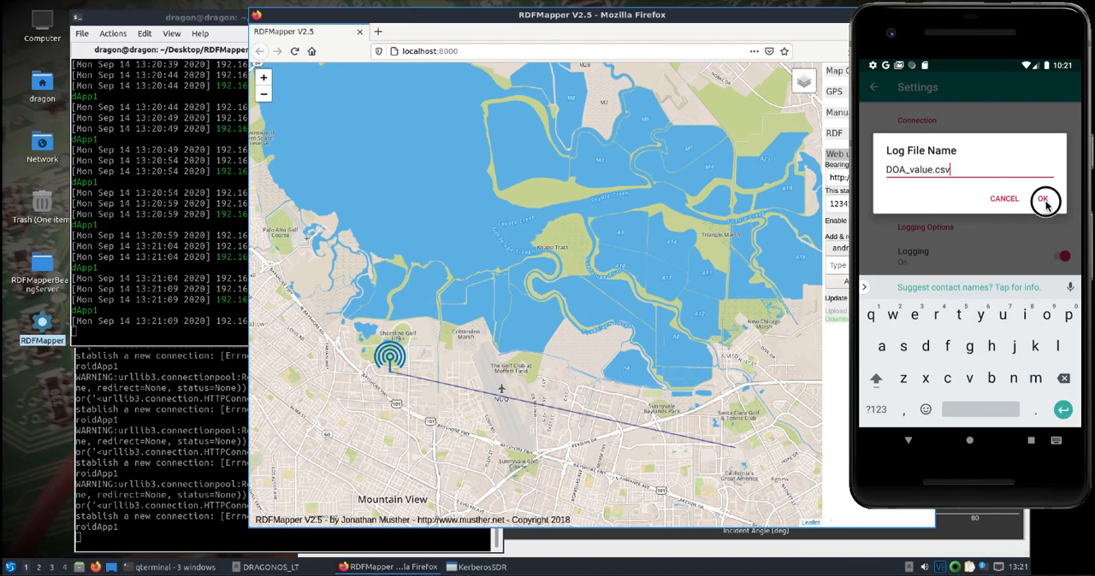
pyautogui.click(1043, 198)
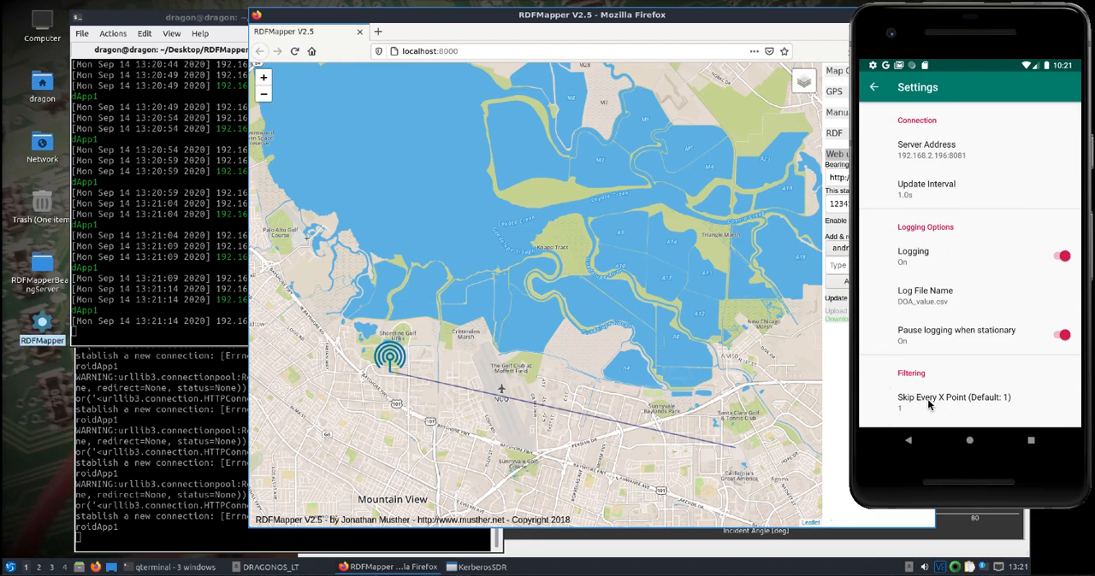
pyautogui.moveTo(944, 403)
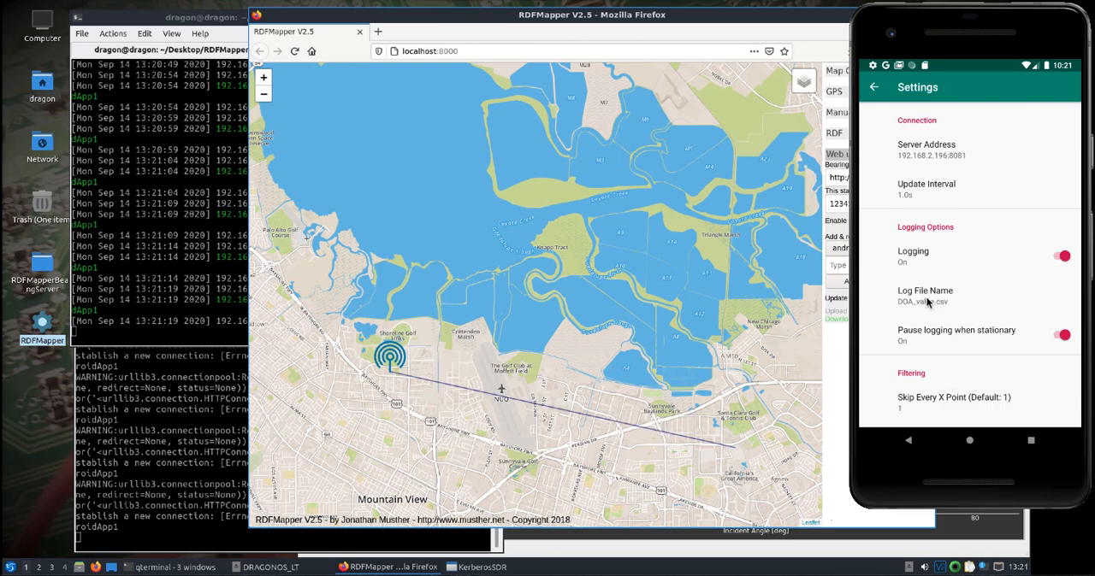
# - Scroll to the RDF Mapper Upload section showing server address, station androidApp1 and upload on
pyautogui.scroll(-3)
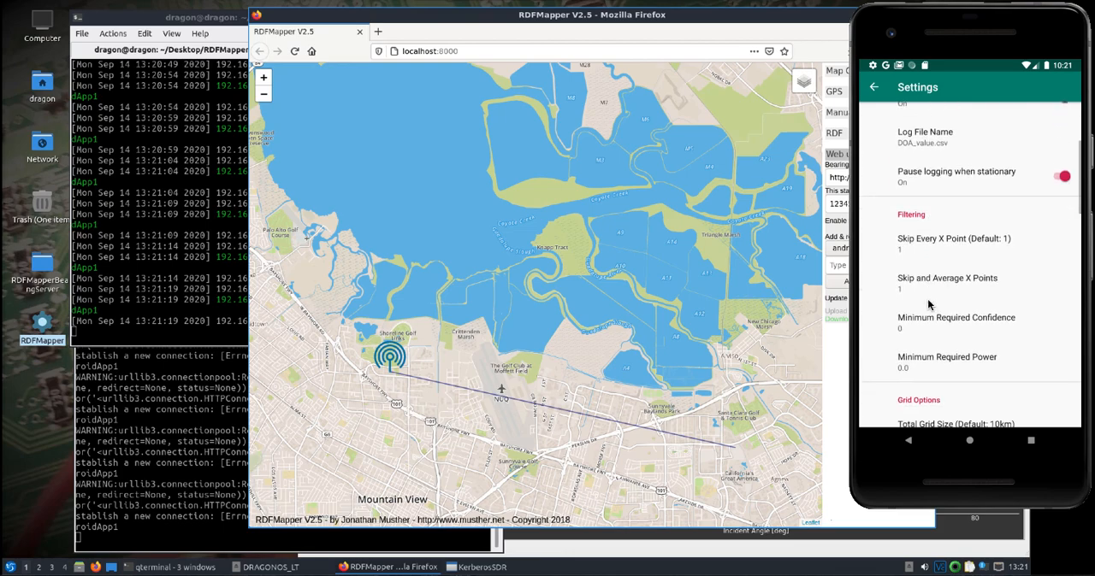
pyautogui.scroll(-3)
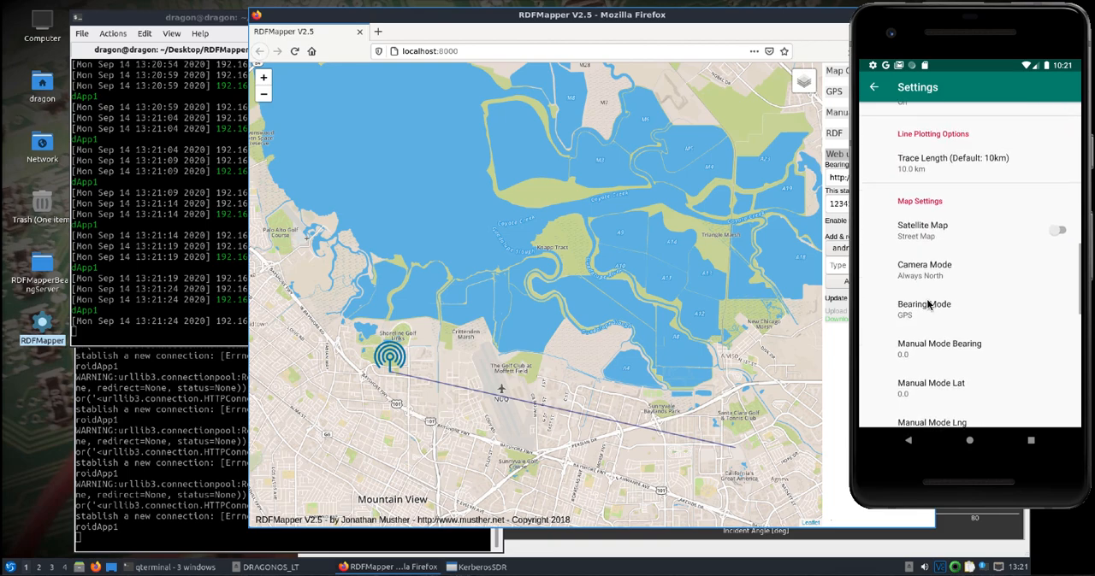
pyautogui.scroll(-3)
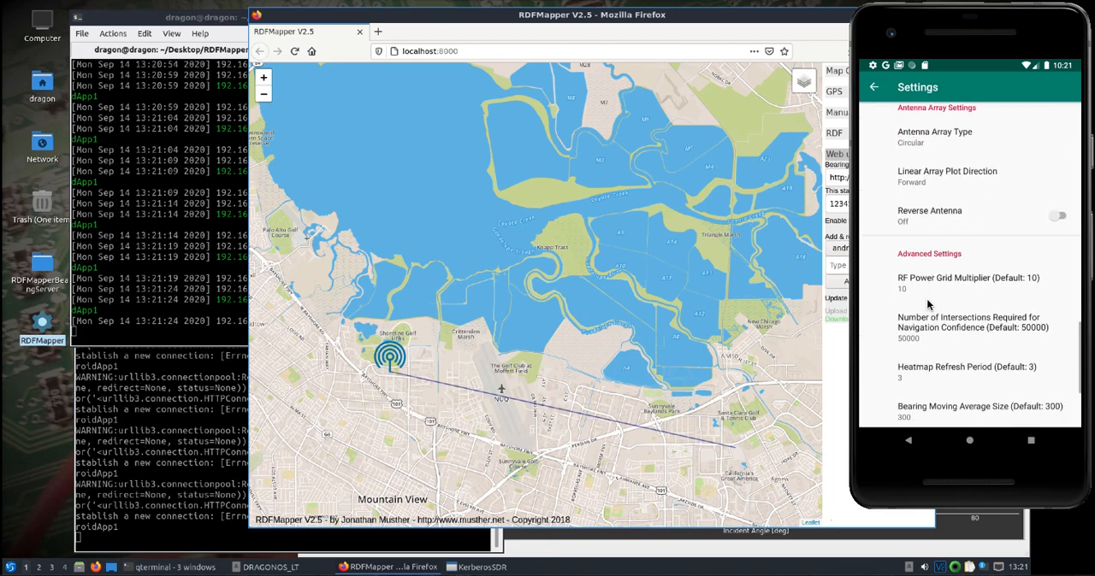
pyautogui.scroll(-3)
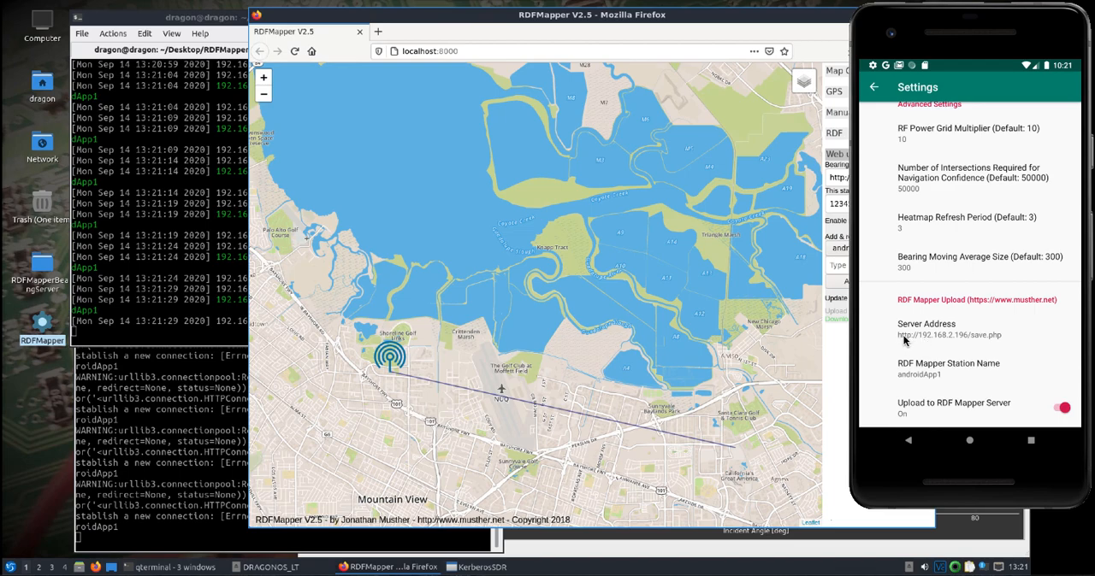
pyautogui.moveTo(917, 340)
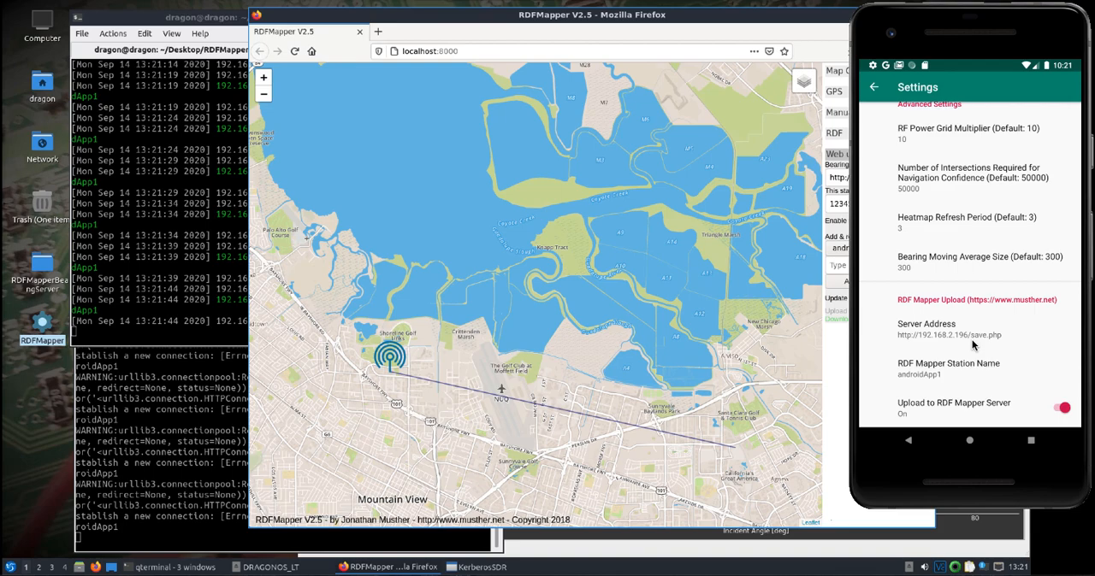
pyautogui.moveTo(968, 345)
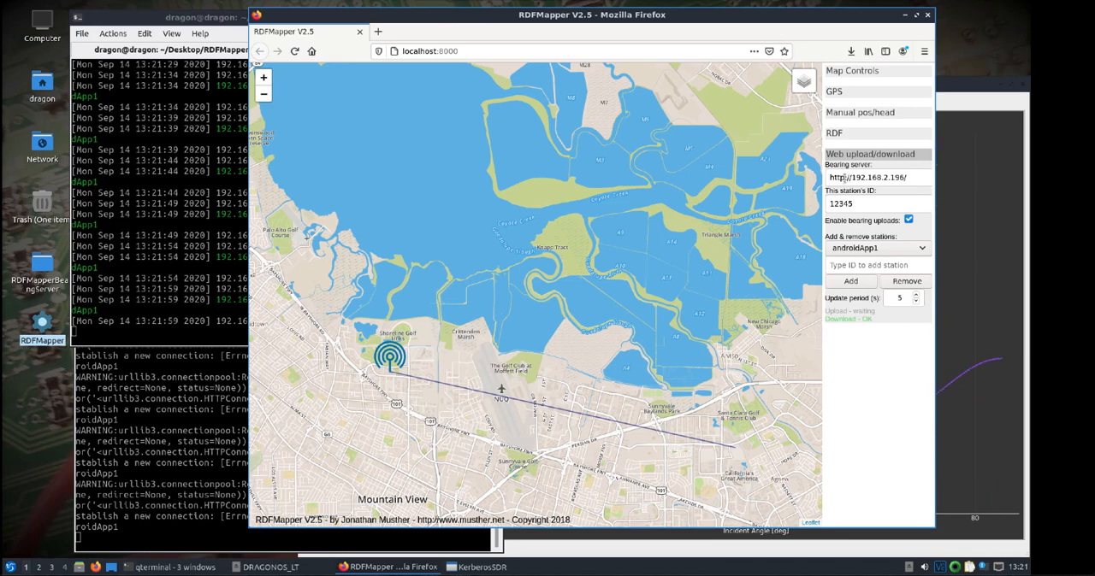
pyautogui.moveTo(816, 397)
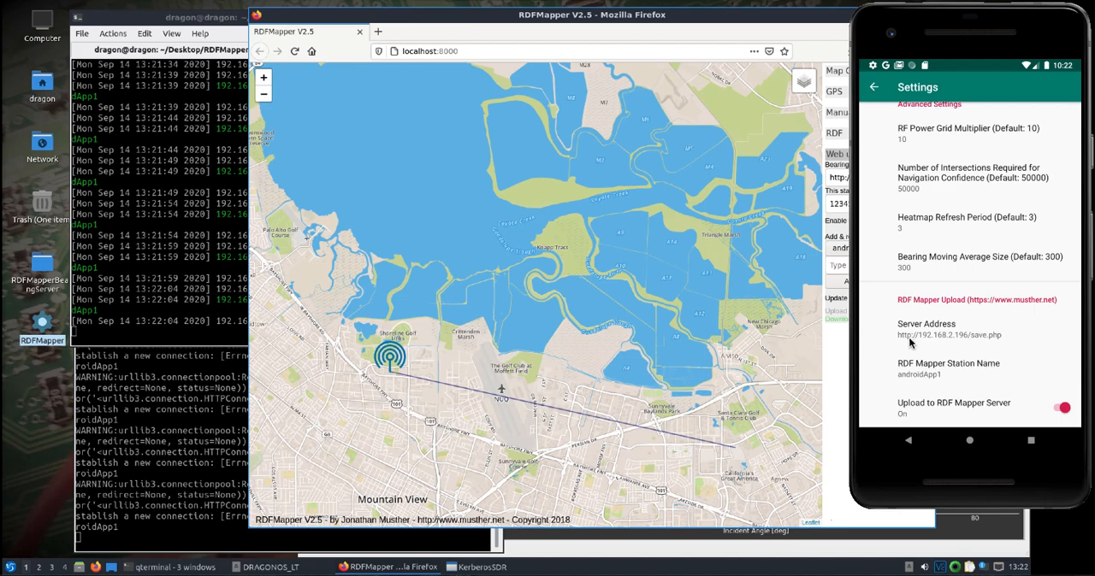
pyautogui.moveTo(910, 344)
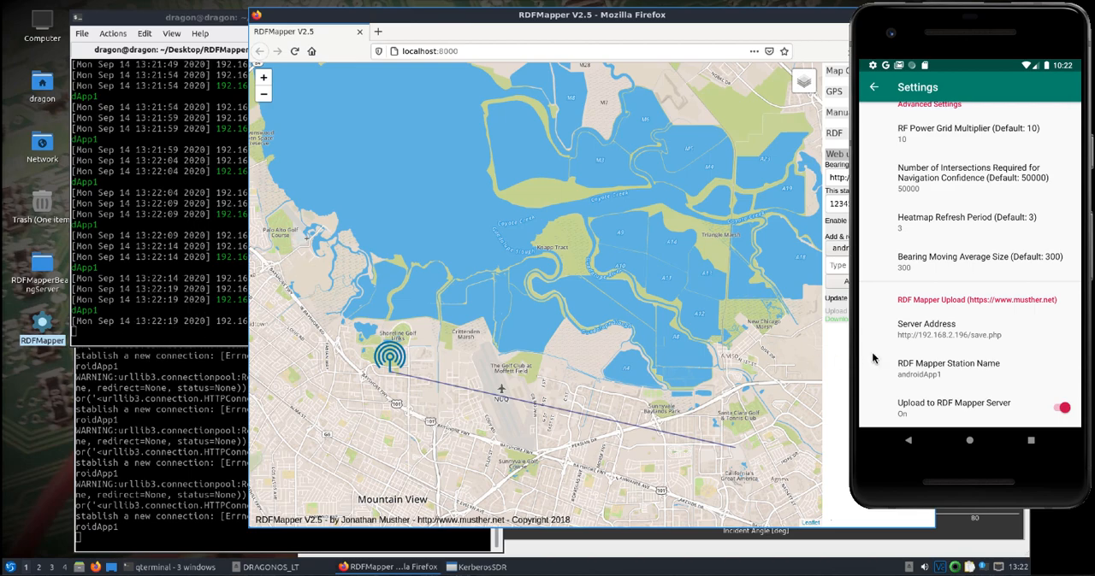
pyautogui.moveTo(971, 341)
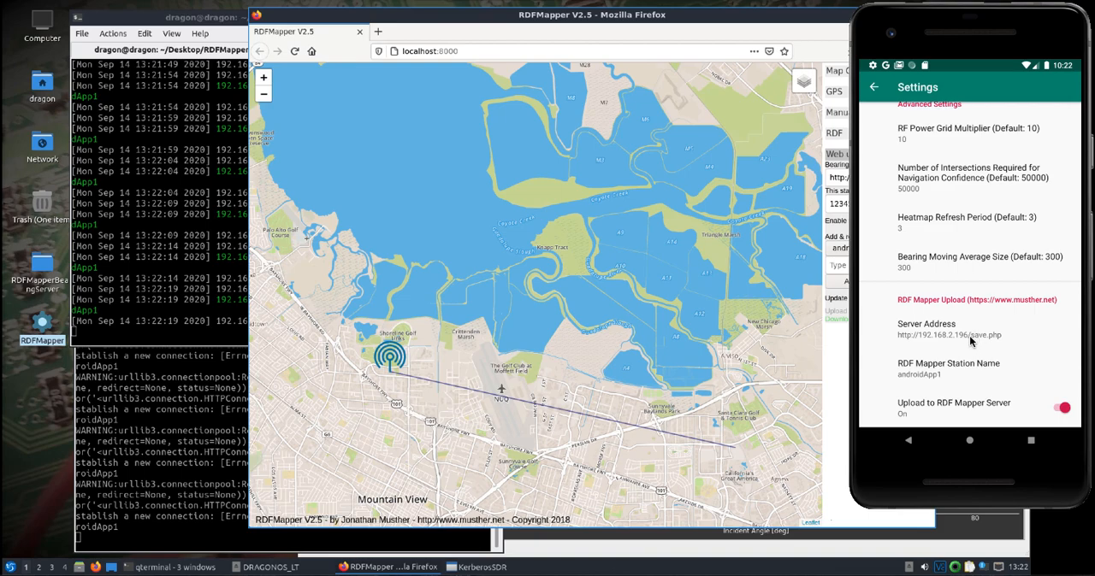
pyautogui.moveTo(1002, 349)
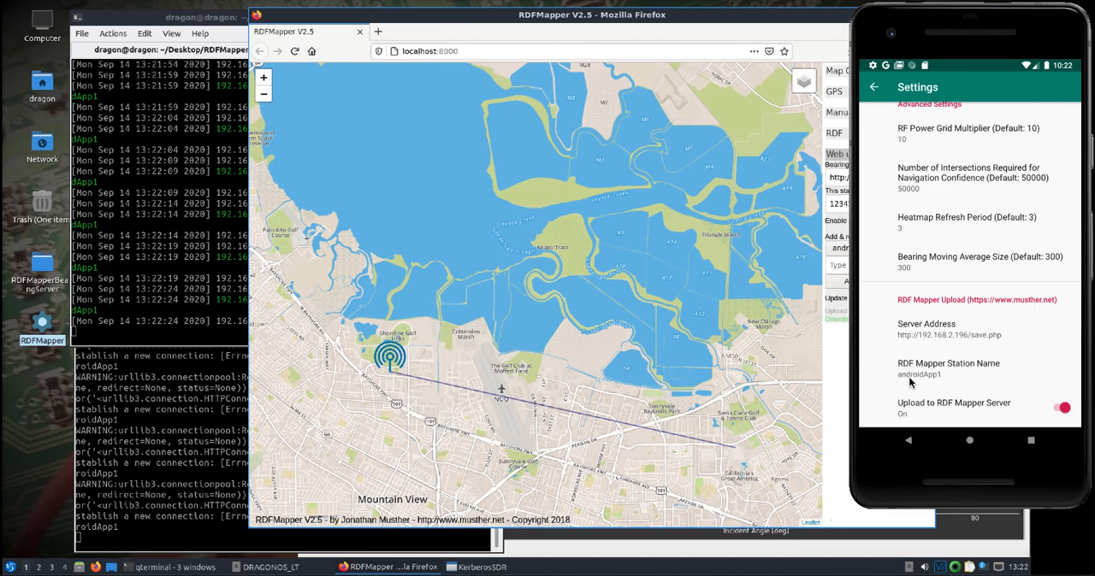
pyautogui.moveTo(915, 407)
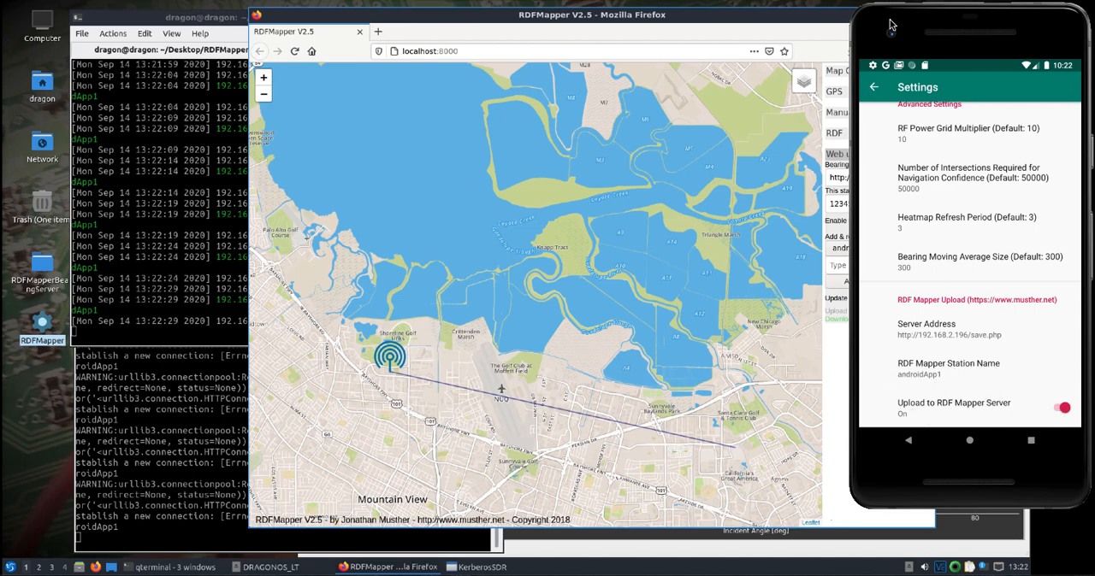
pyautogui.moveTo(991, 7)
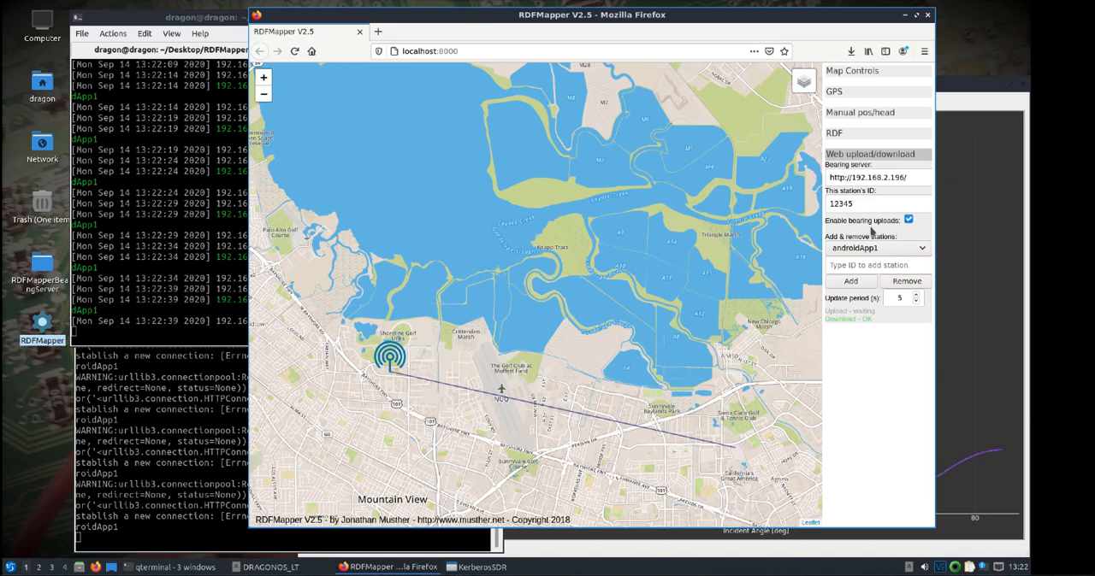
pyautogui.moveTo(757, 554)
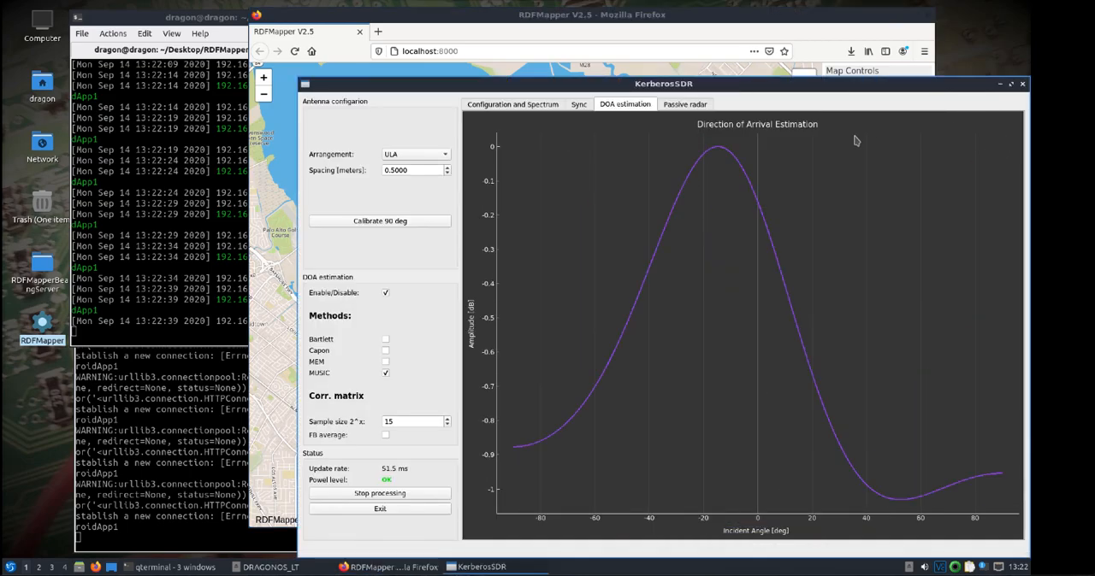
# - Switch KerberosSDR to the Configuration and Spectrum view of the four channels
pyautogui.click(513, 103)
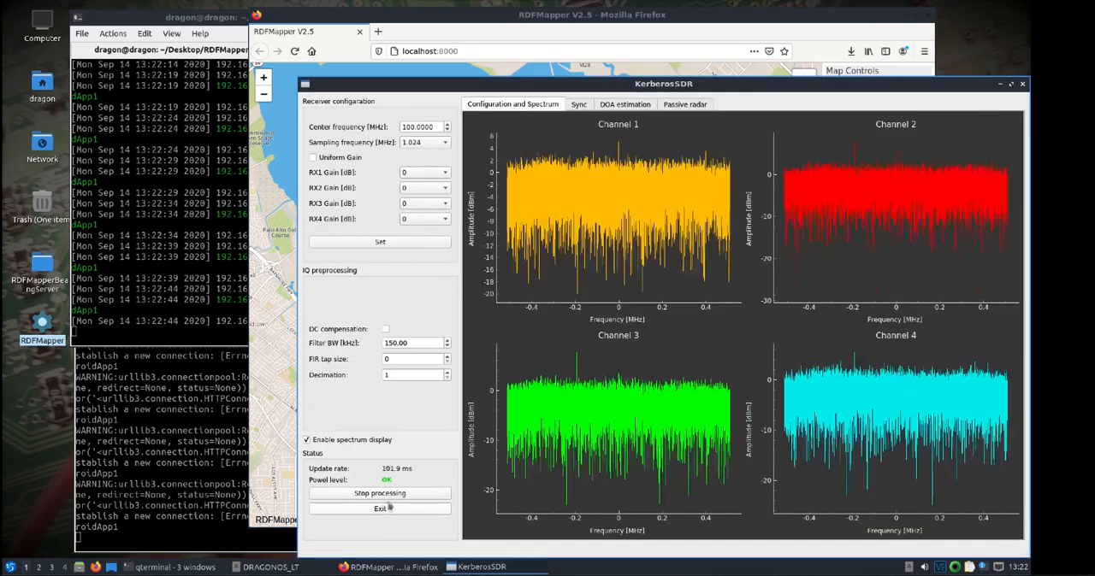
pyautogui.click(380, 493)
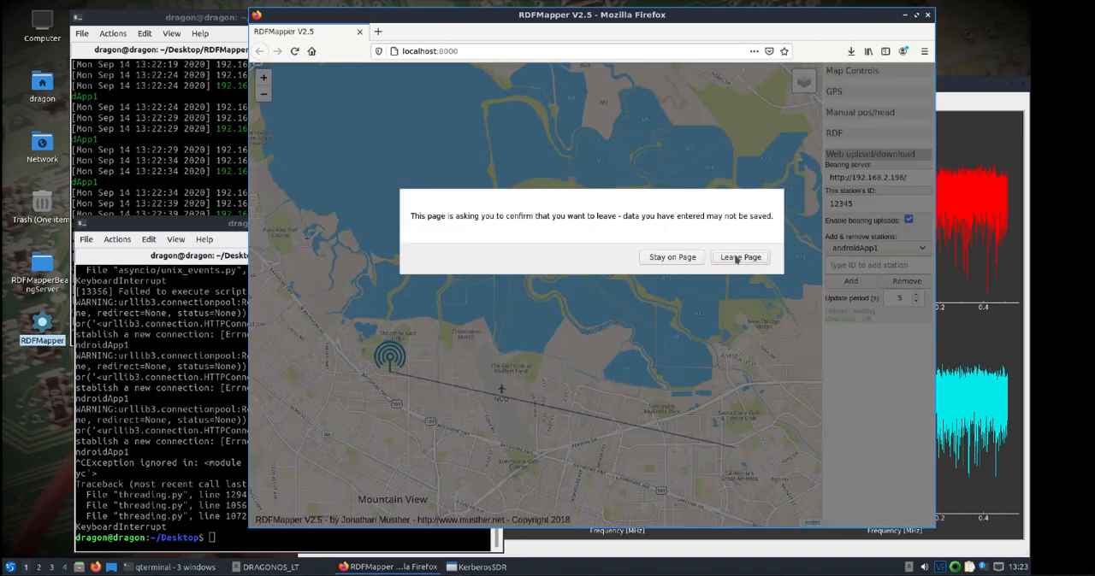
# - Leave the RDFMapper page in Firefox, discarding unsaved data
pyautogui.click(739, 256)
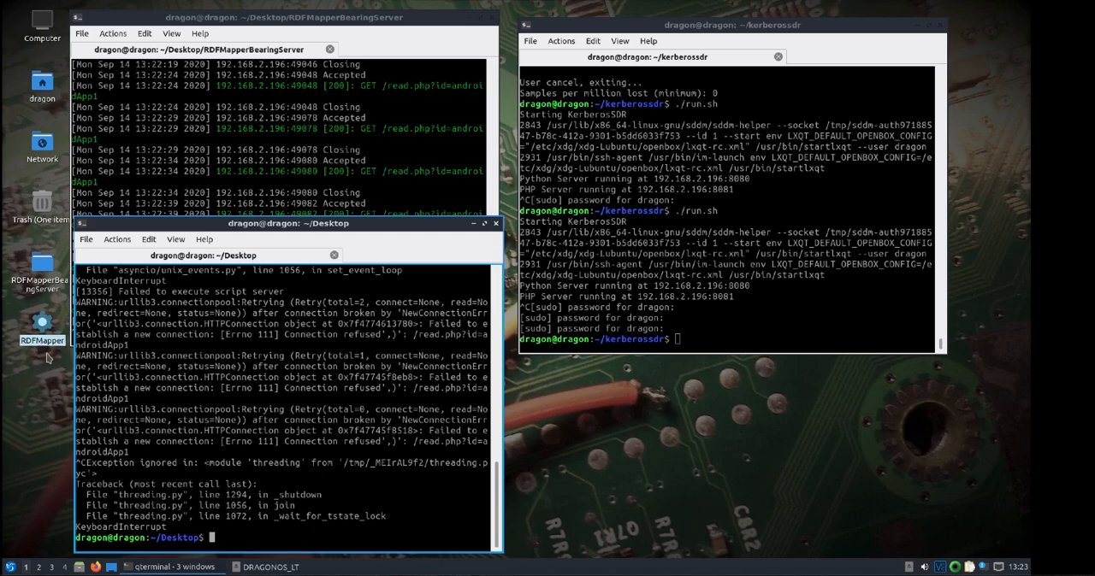
pyautogui.moveTo(257, 162)
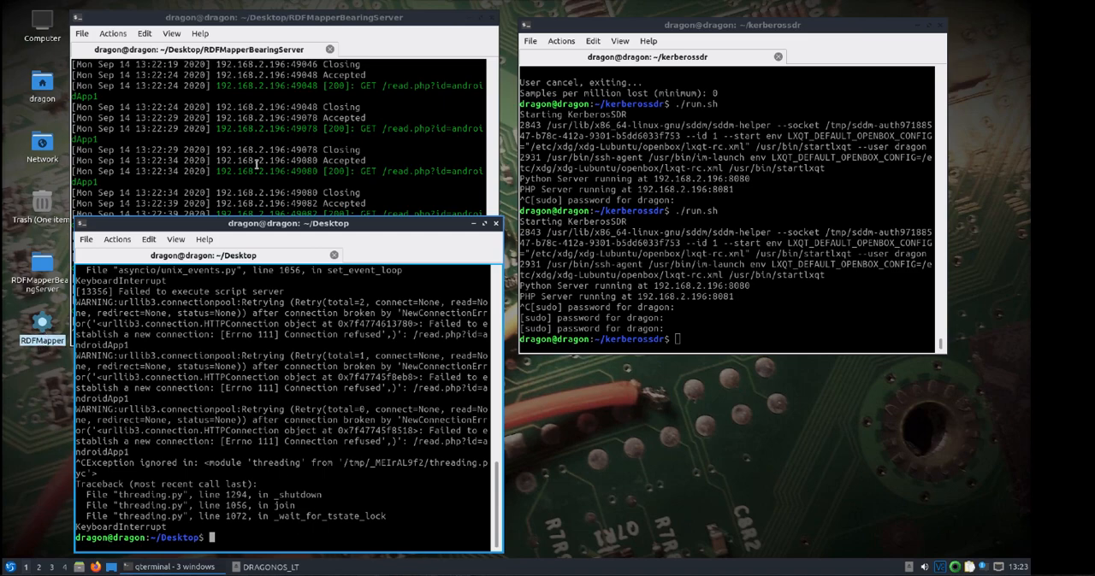
# - Give the RDFMapperBearingServer data/ folder 777 permissions and list the folder
pyautogui.click(282, 18)
pyautogui.write('cd data/')
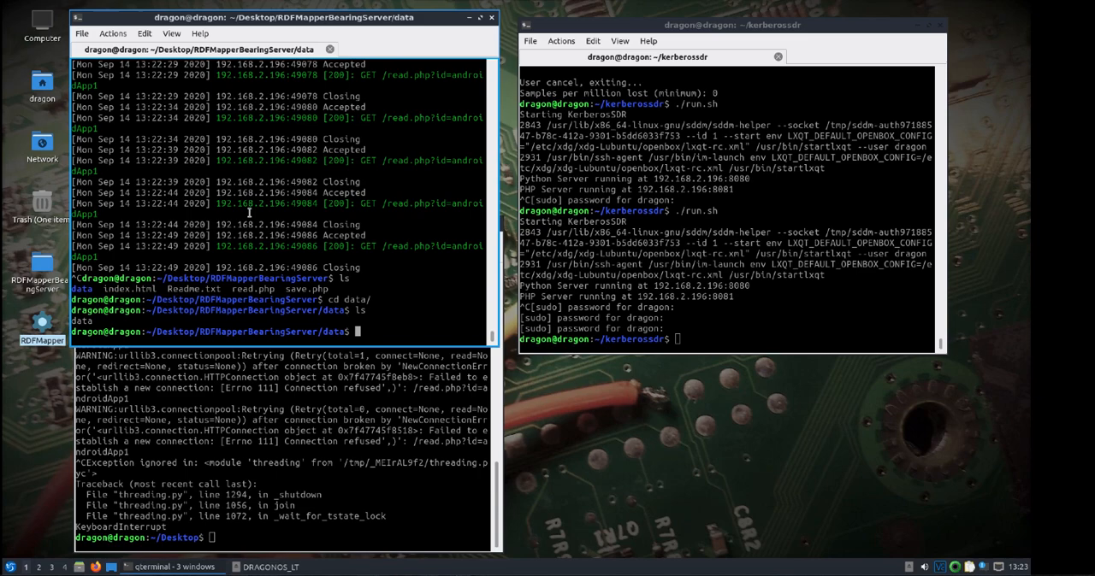
pyautogui.write('cd ..')
pyautogui.write('ls')
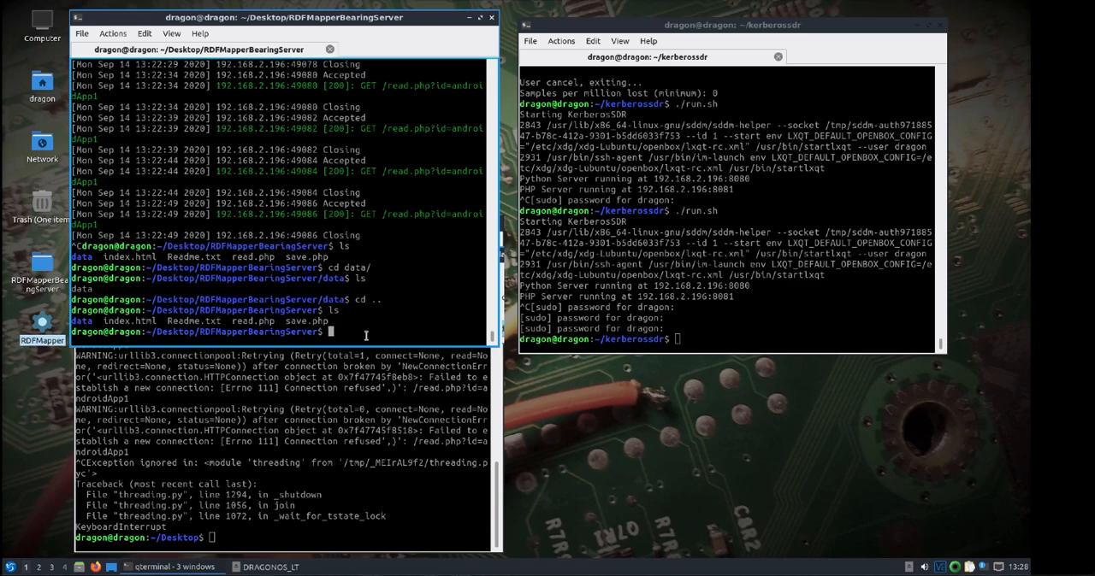
pyautogui.write('chmod')
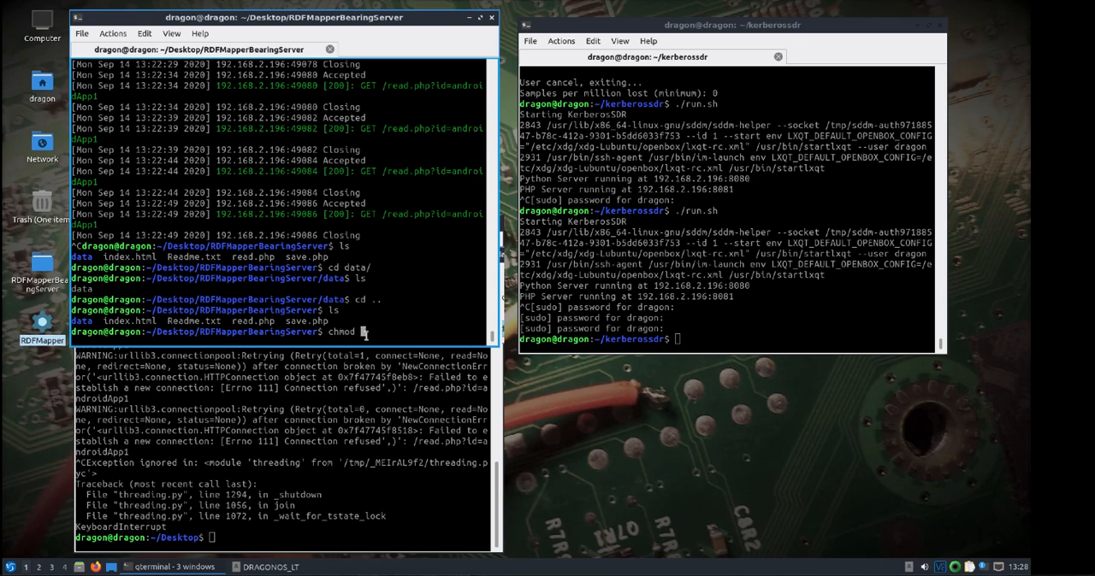
pyautogui.write('777 data/')
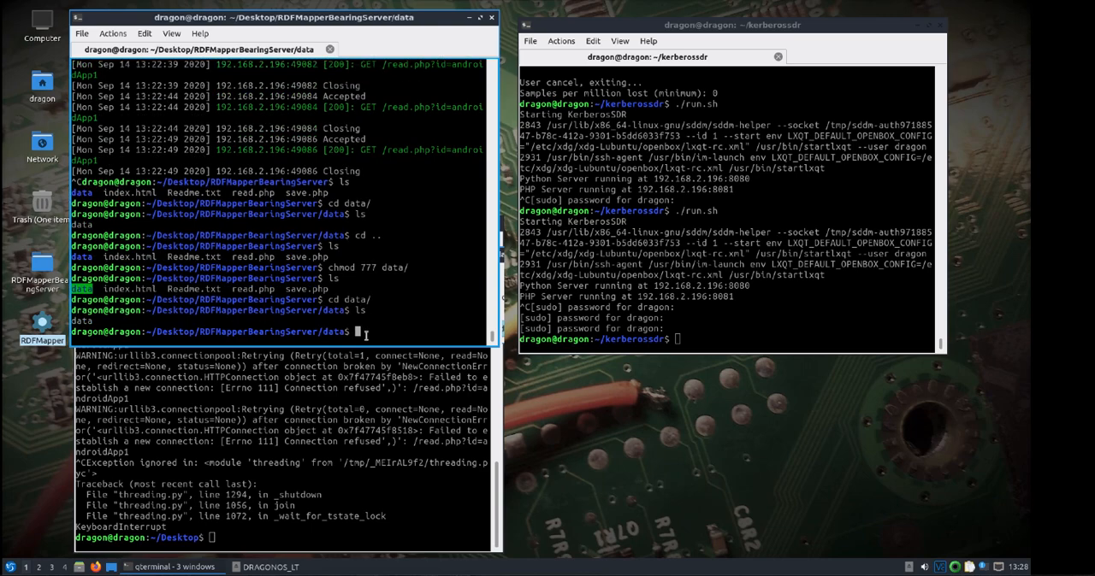
pyautogui.write('chmod')
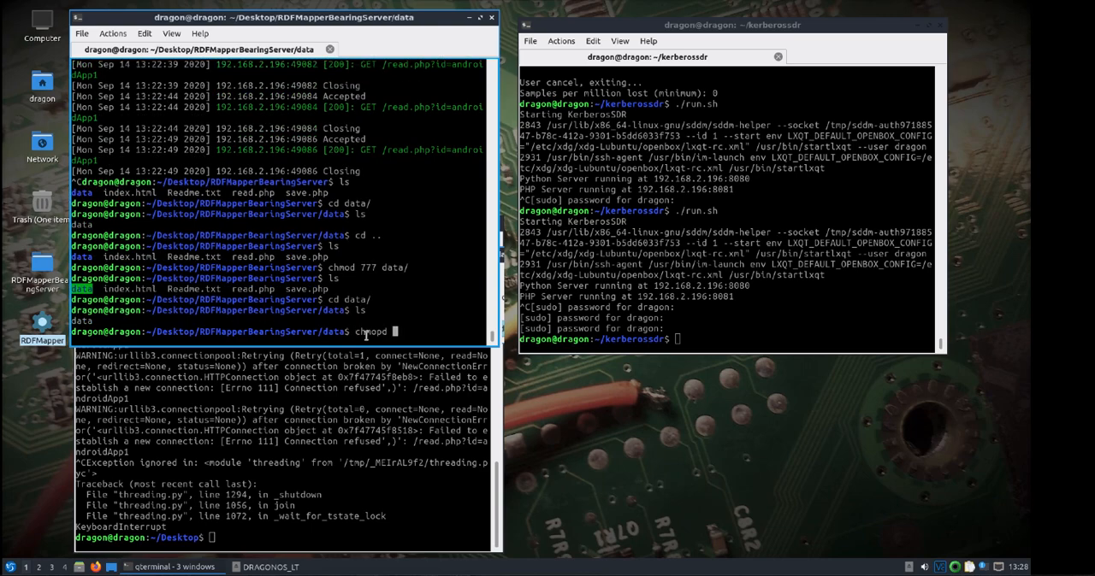
pyautogui.write('777 data')
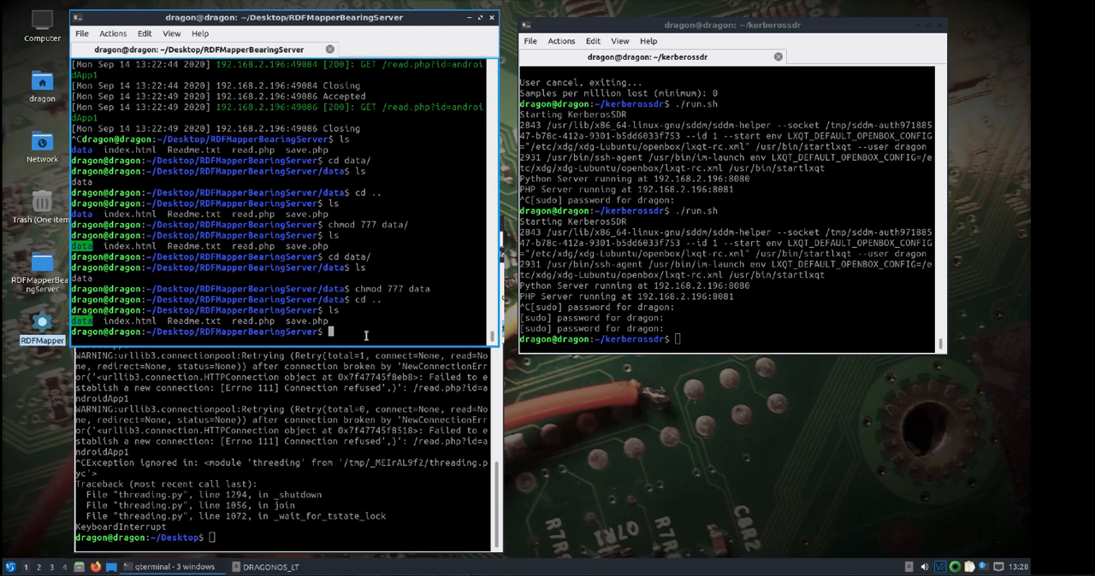
pyautogui.write('ls')
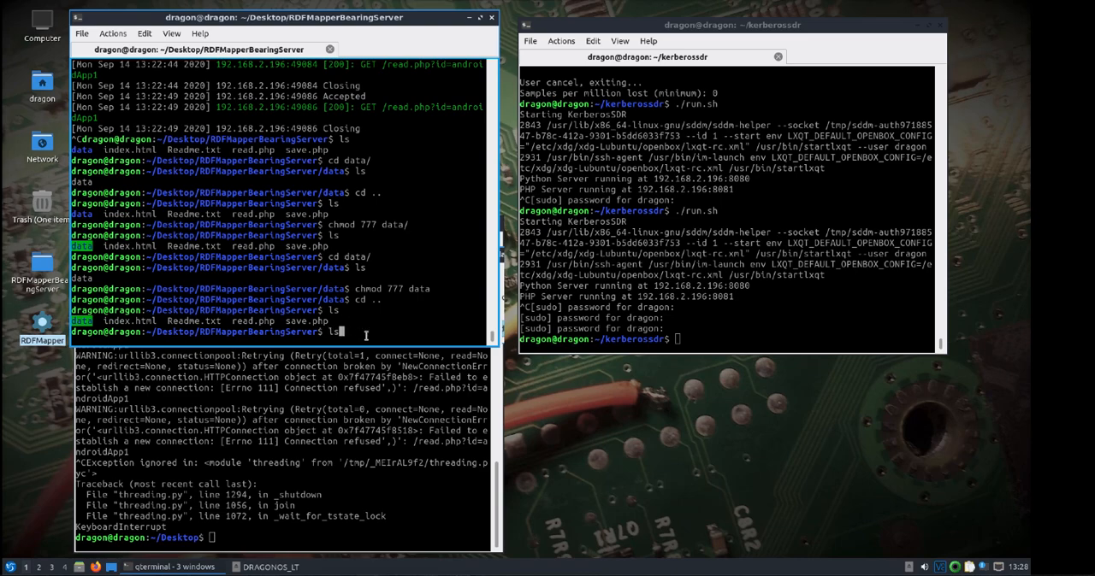
# - Start the PHP web server with sudo php -S 192.168.2.196:80
pyautogui.write('sudo php -S 192.168.2.196:80')
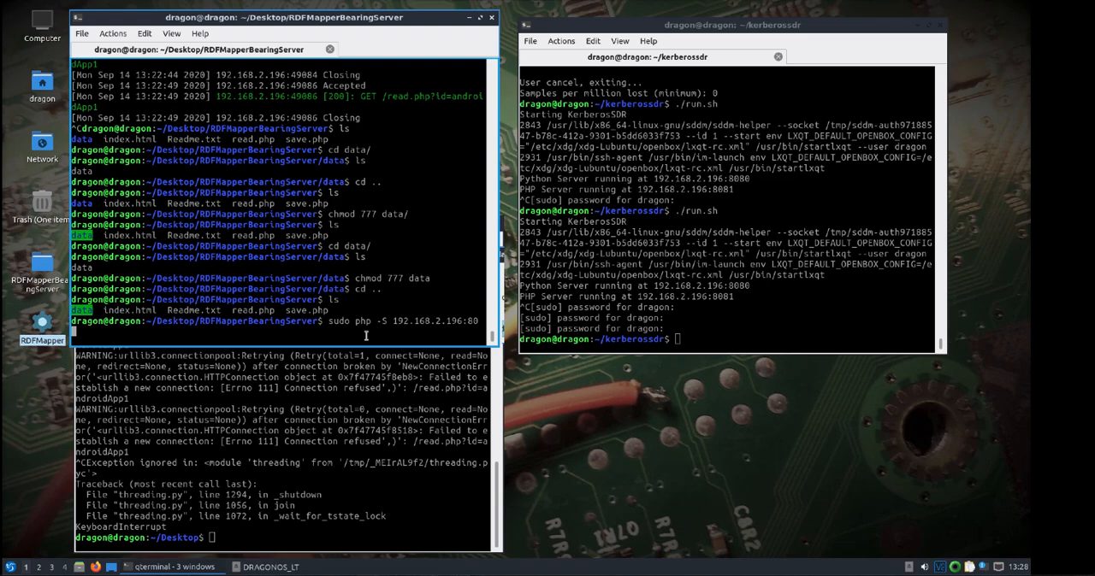
pyautogui.moveTo(434, 175)
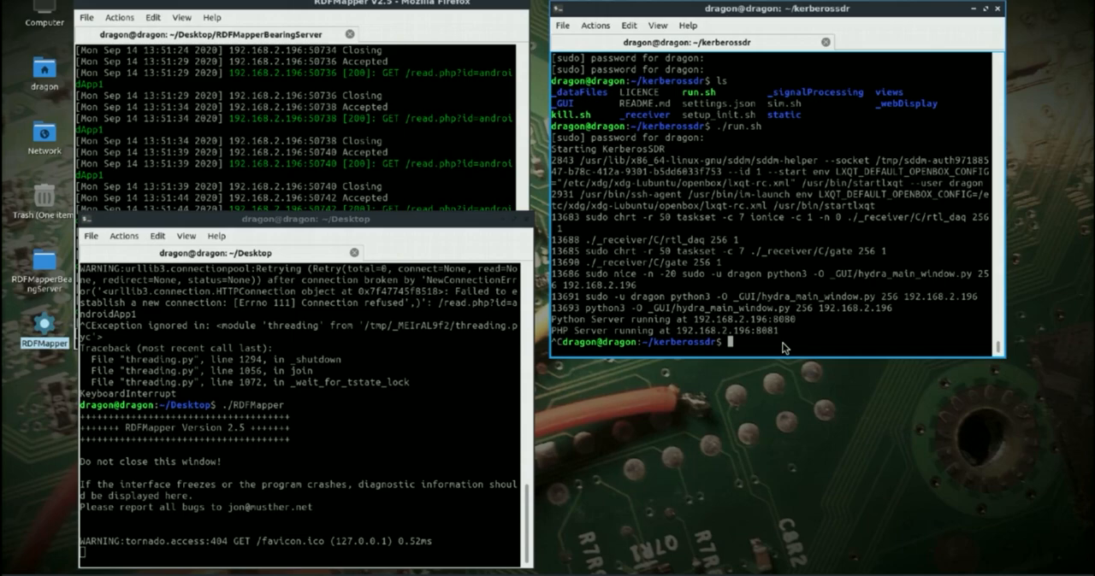
# - List the kerberossdr folder and begin launching the KerberosSDR GUI
pyautogui.write('ls')
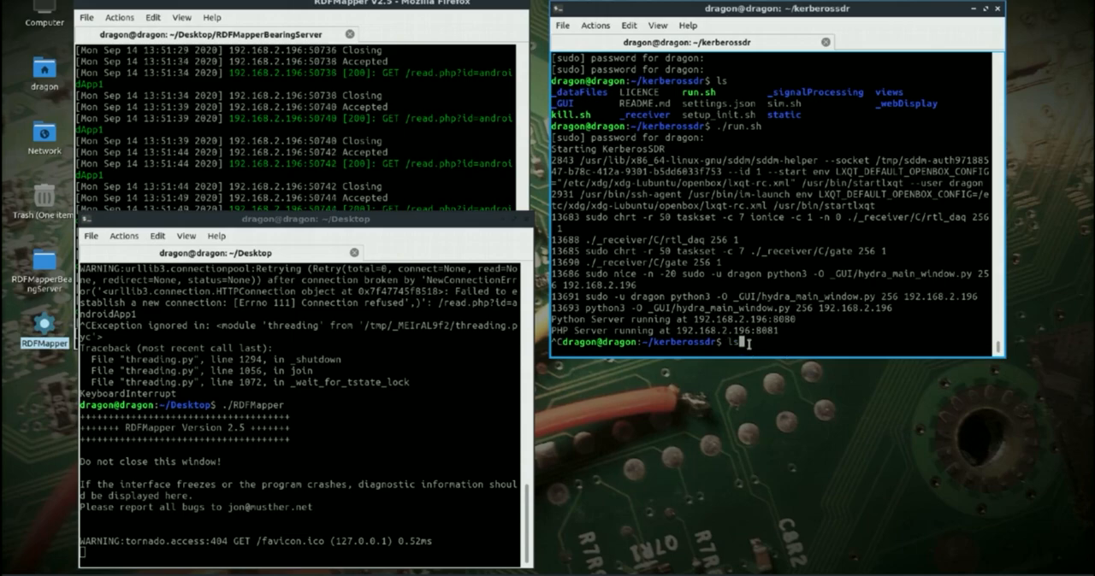
pyautogui.press('Return')
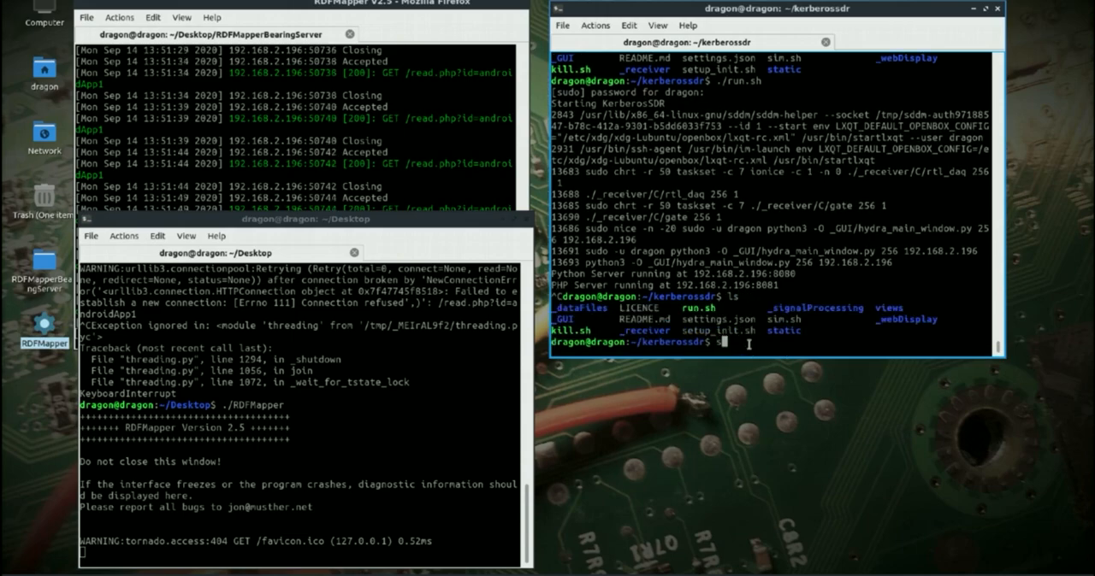
pyautogui.write('nano')
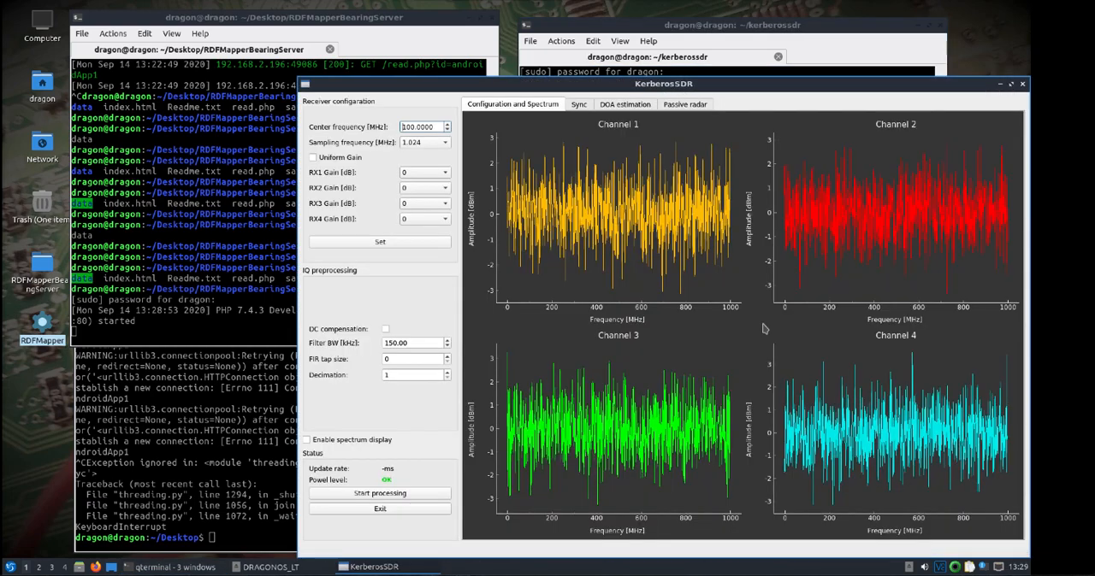
# - Start KerberosSDR processing and run ./RDFMapper from the desktop terminal
pyautogui.click(379, 493)
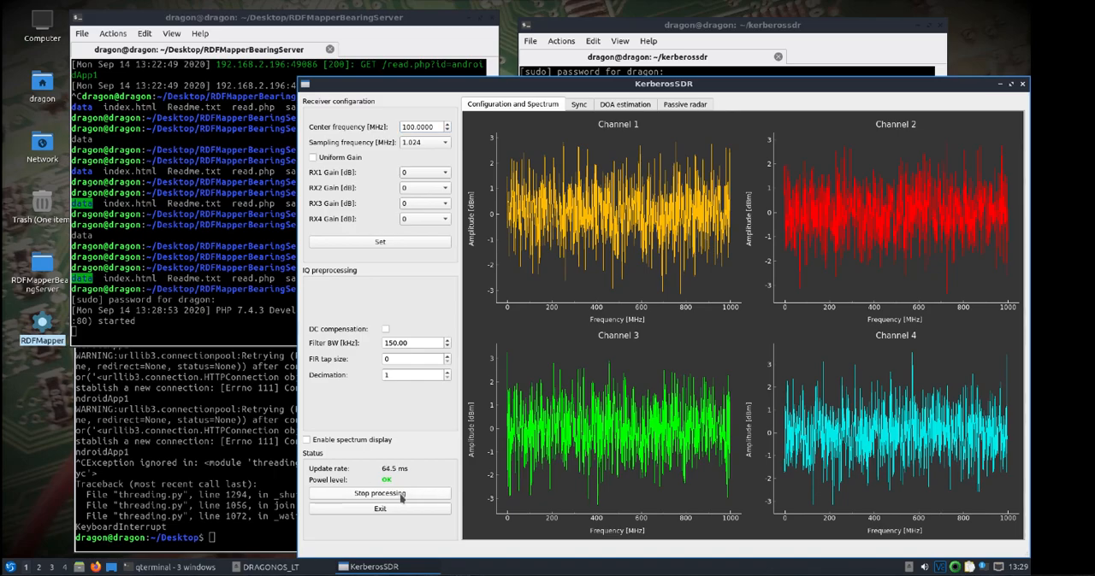
pyautogui.click(380, 493)
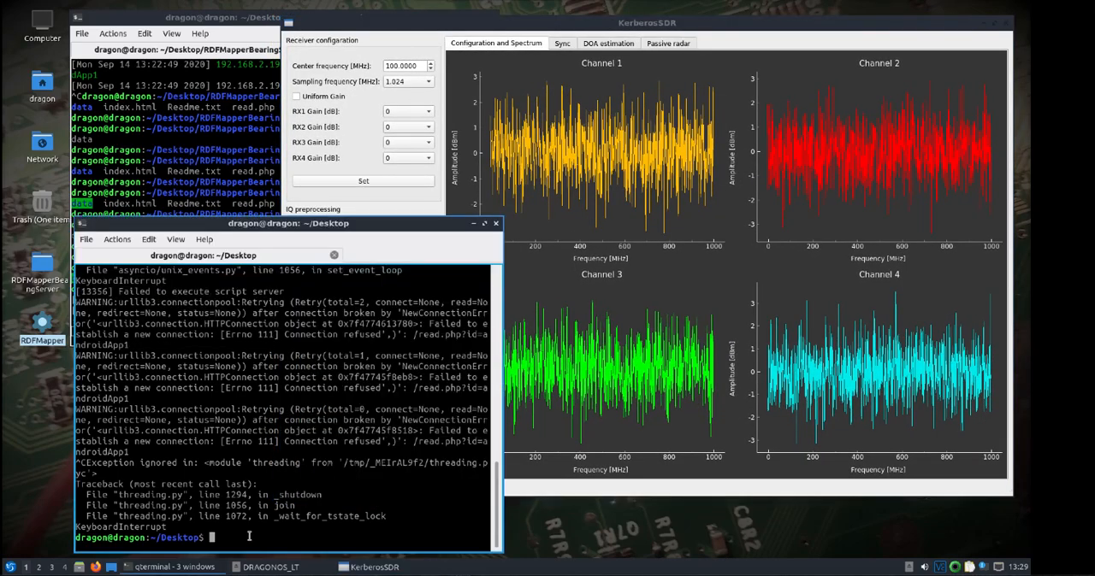
pyautogui.write('./RDFMapper')
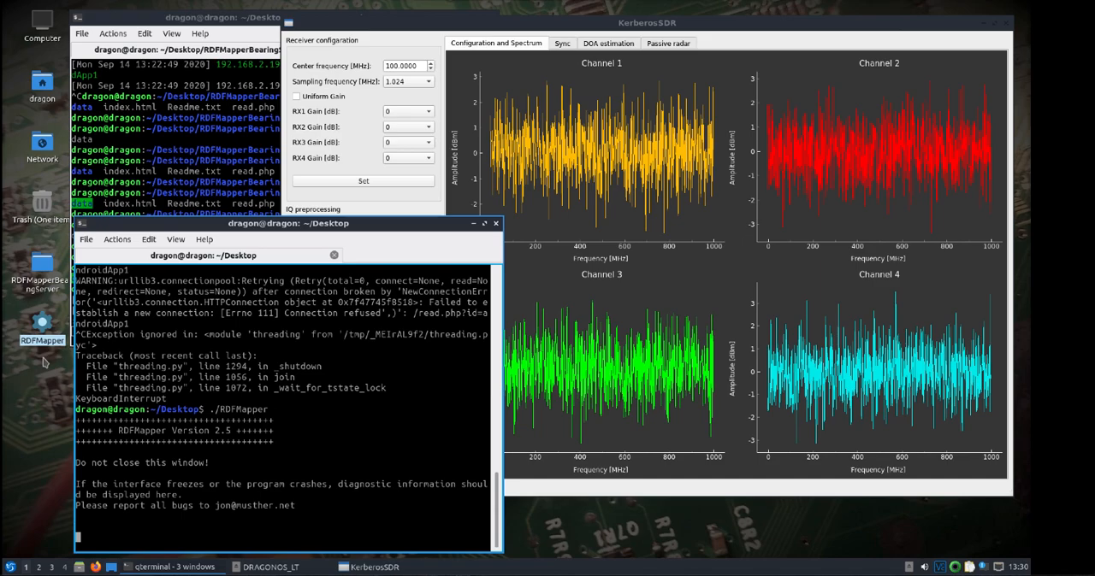
pyautogui.moveTo(246, 465)
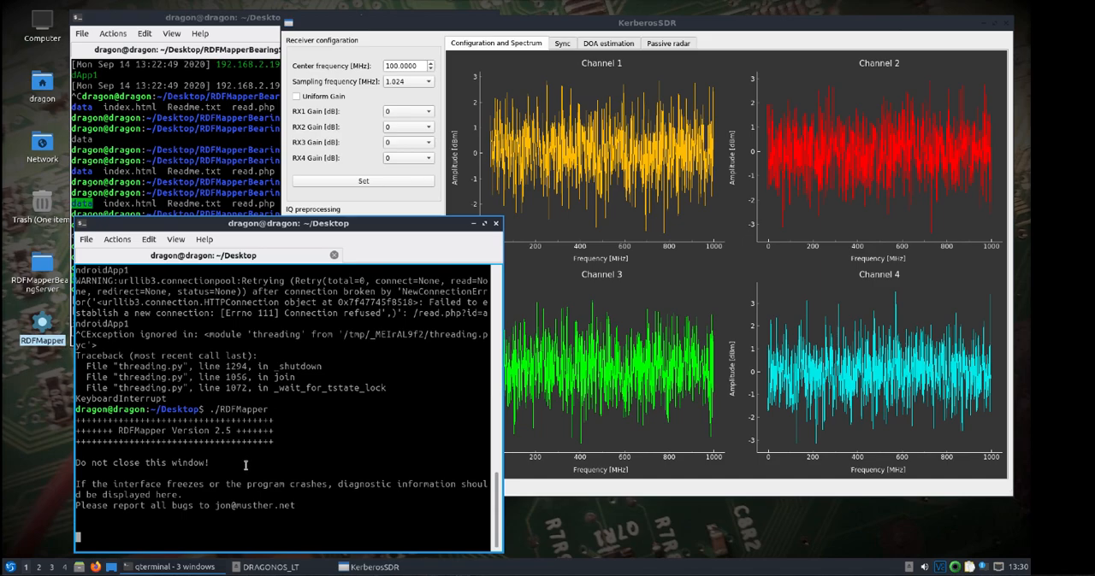
pyautogui.click(96, 568)
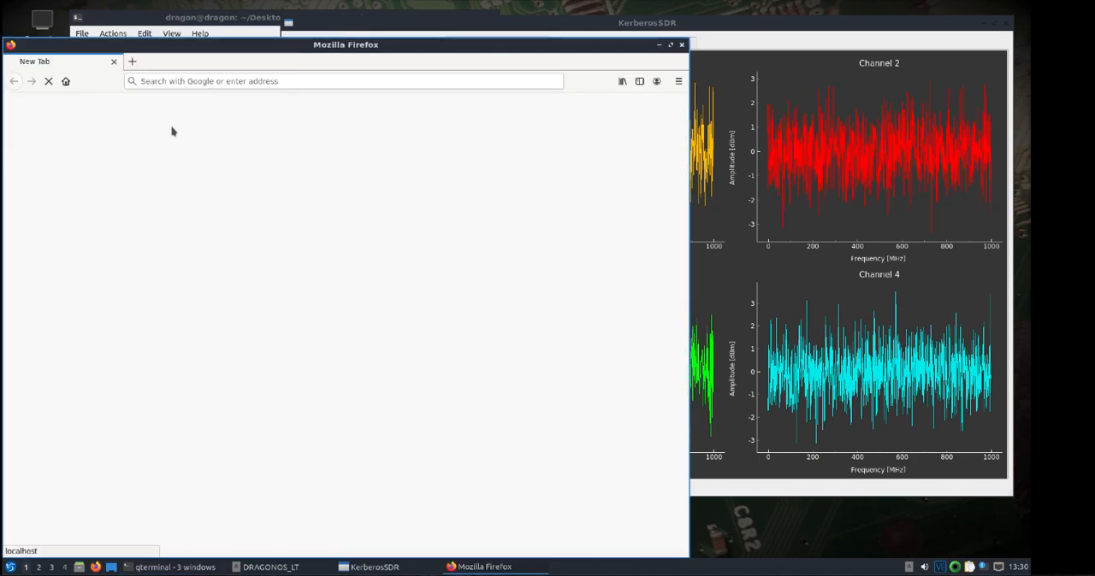
# - Load the RDFMapper web map at localhost:8000 in Firefox
pyautogui.write('localhost:8000')
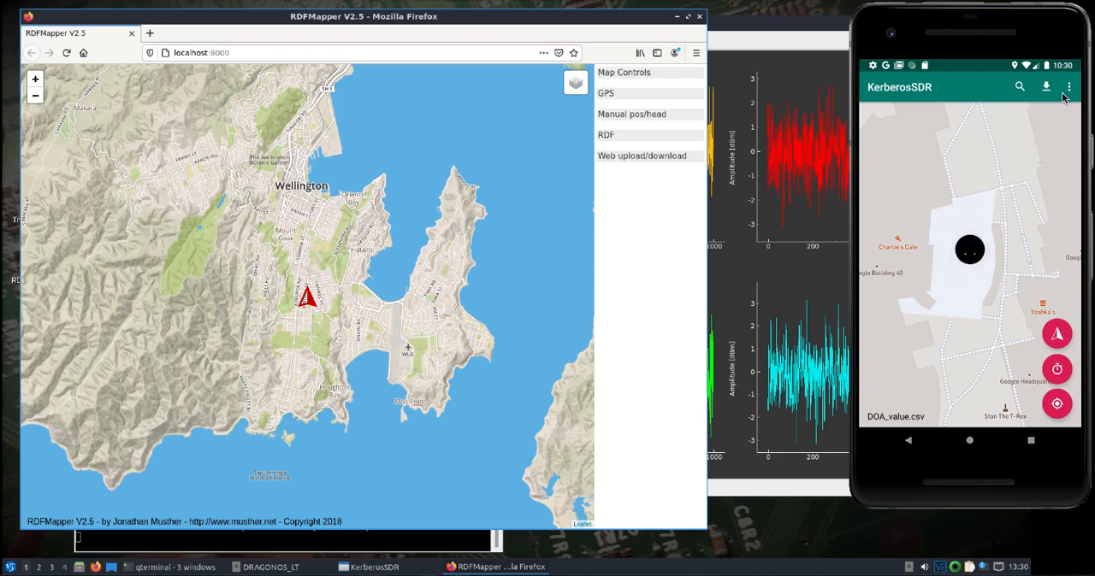
pyautogui.click(1067, 87)
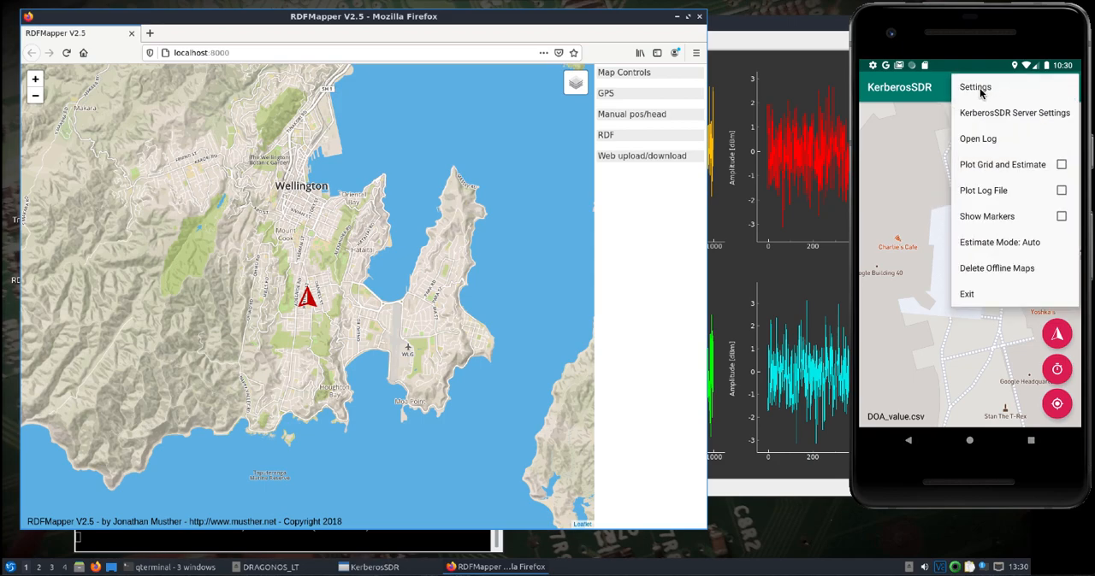
# - In the app settings, reach the RDF Mapper Upload section with station androidApp1 and upload on
pyautogui.click(975, 87)
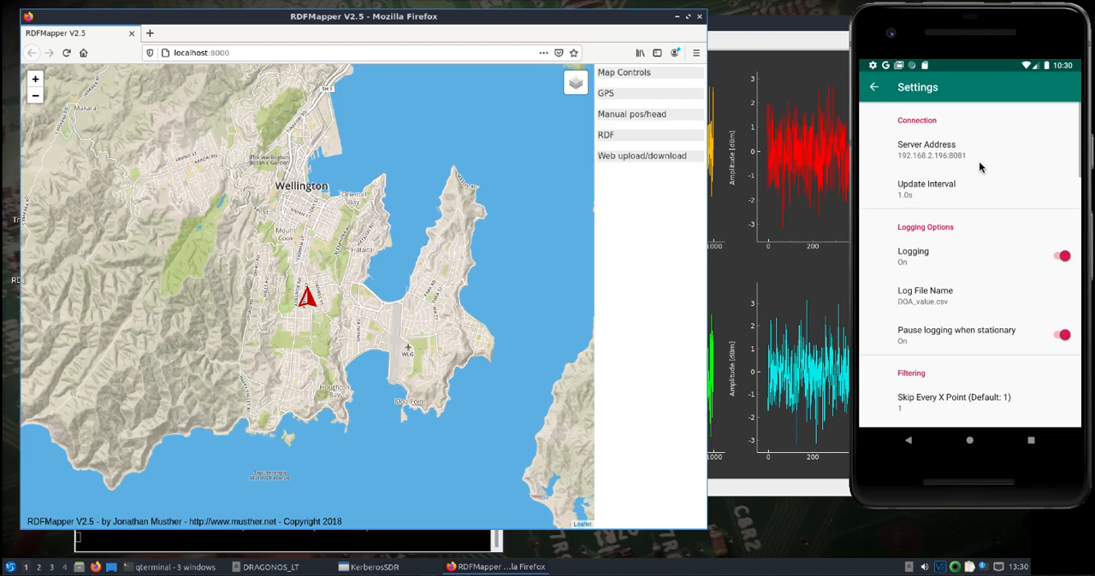
pyautogui.moveTo(948, 166)
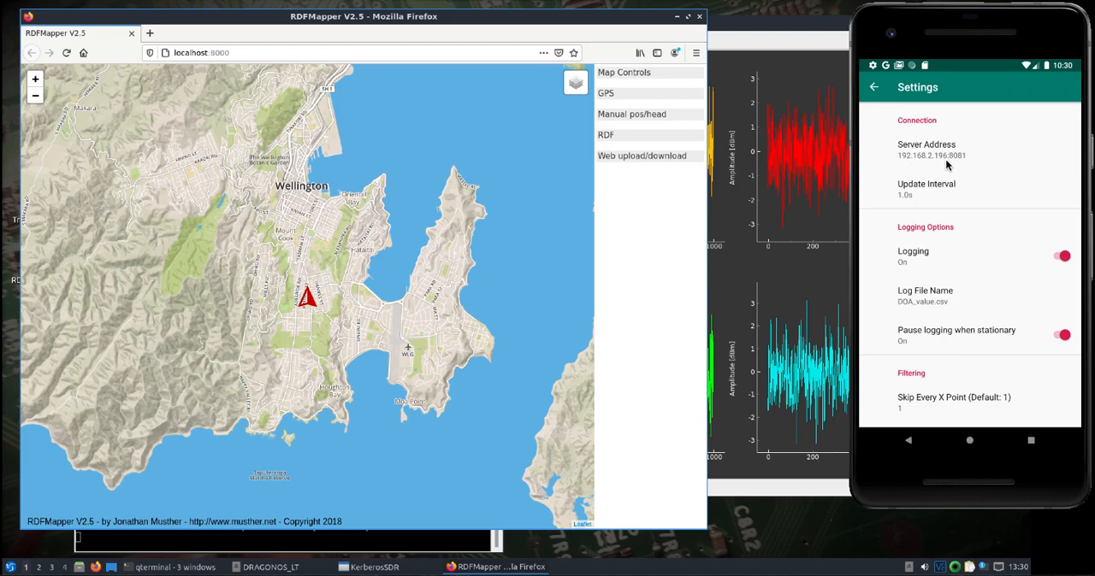
pyautogui.moveTo(917, 328)
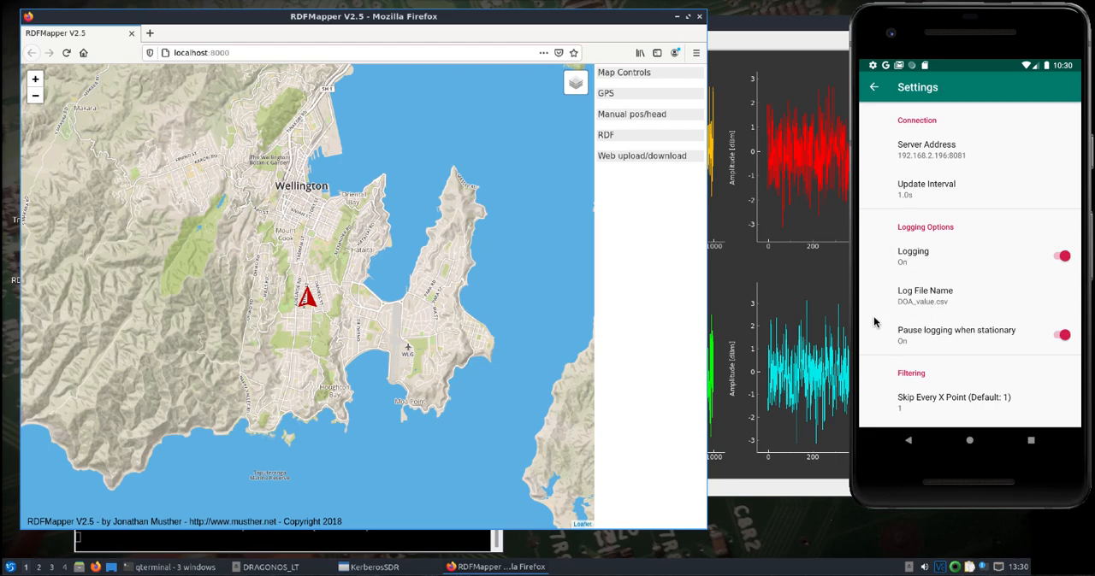
pyautogui.scroll(-3)
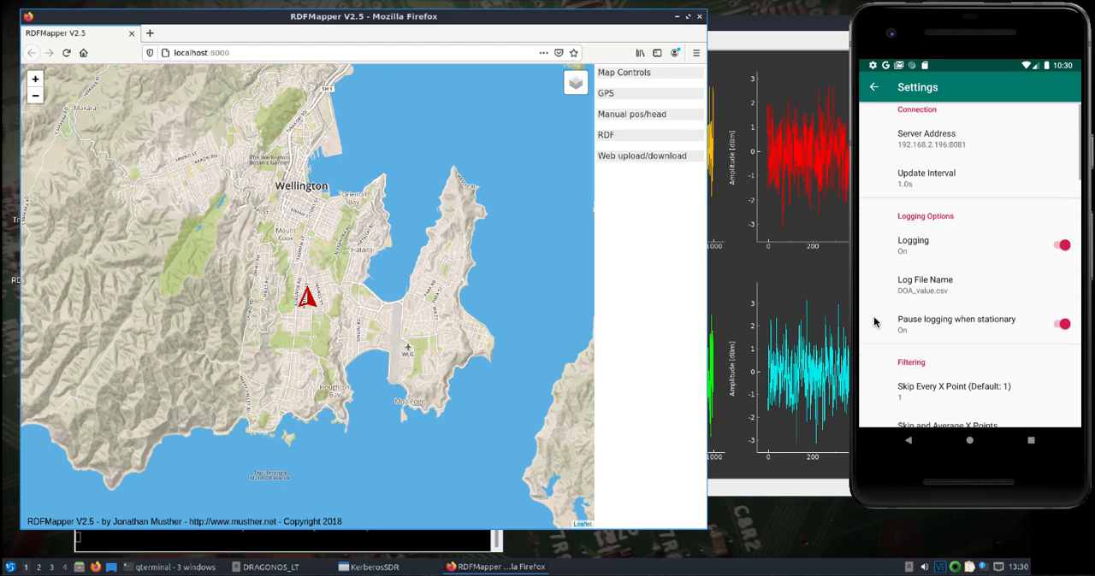
pyautogui.scroll(-3)
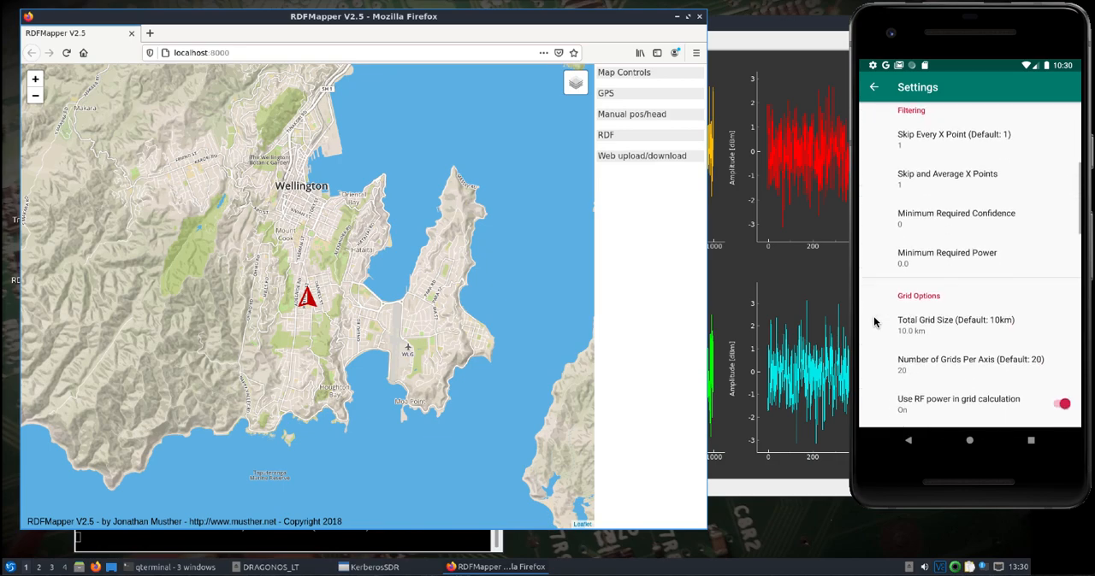
pyautogui.scroll(-3)
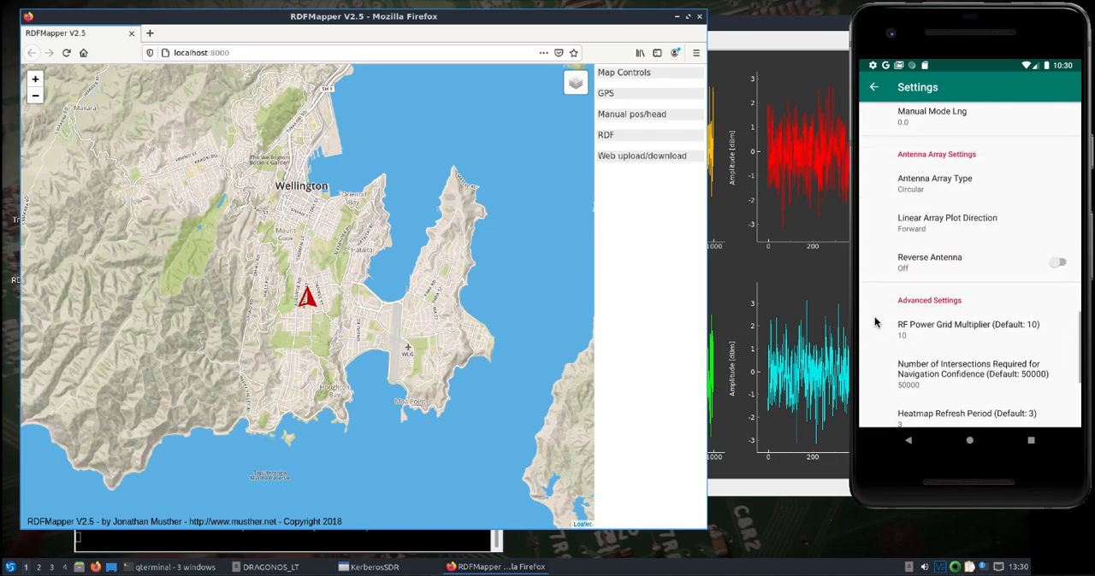
pyautogui.scroll(-3)
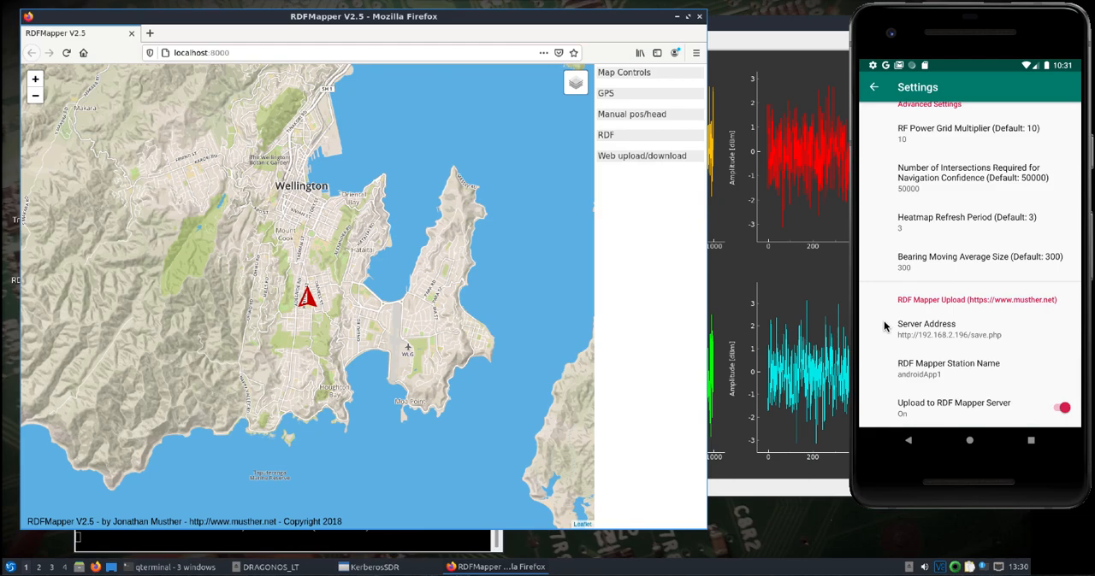
pyautogui.moveTo(903, 340)
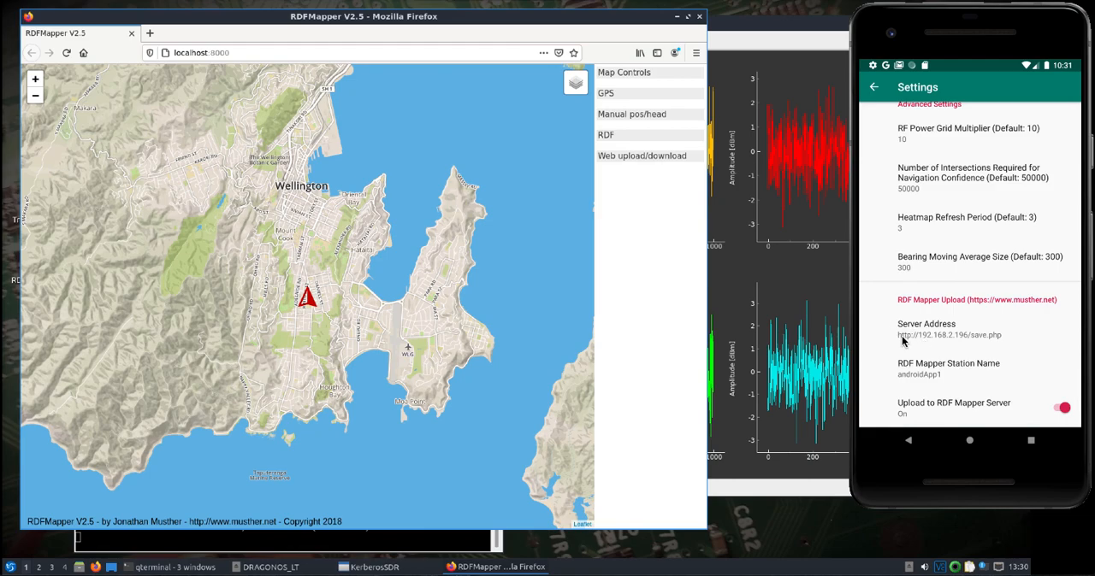
pyautogui.moveTo(509, 515)
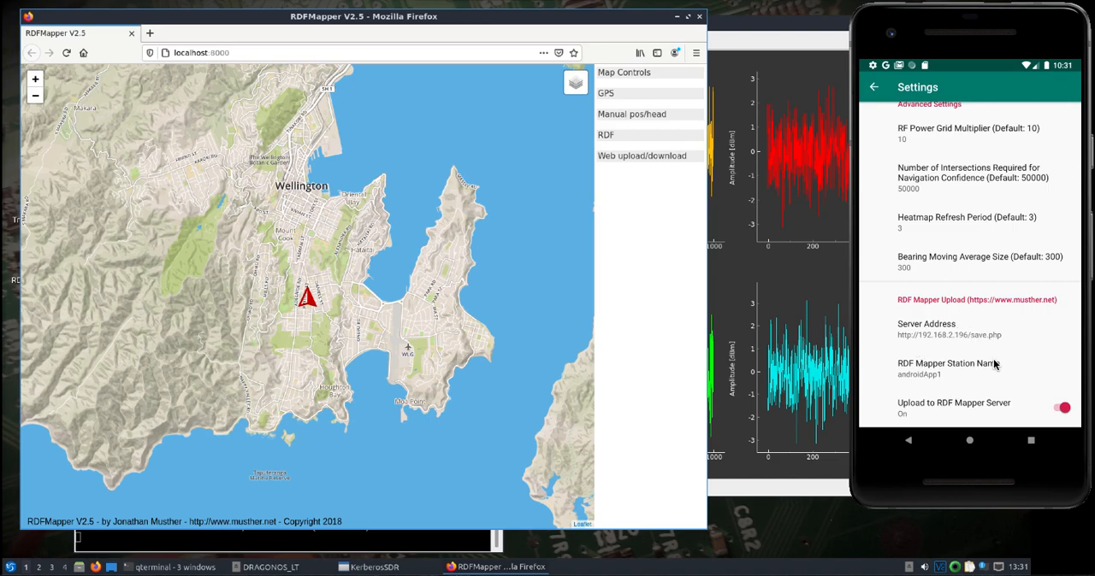
pyautogui.moveTo(915, 383)
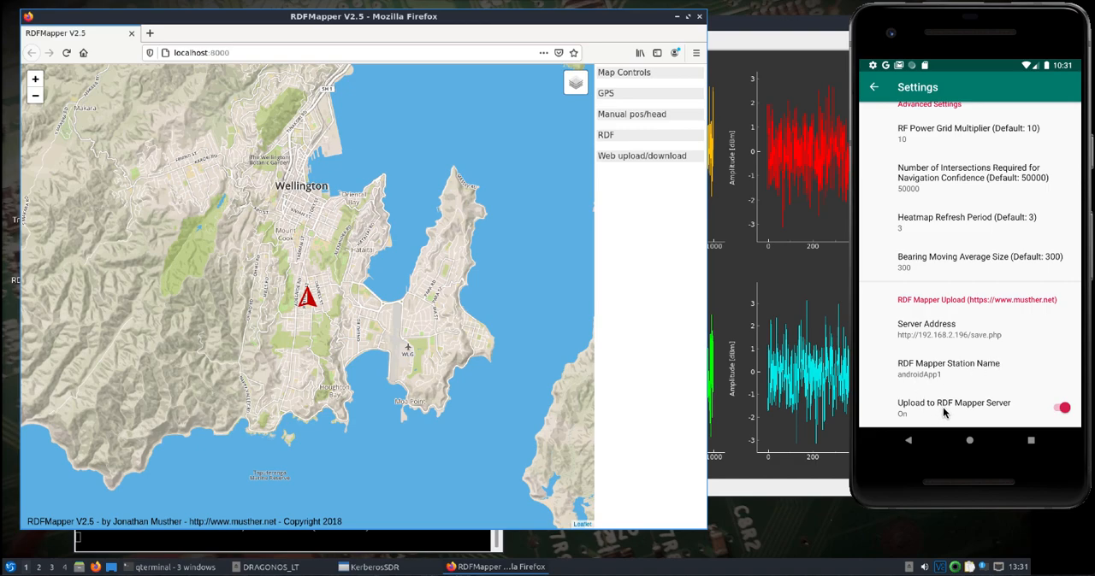
pyautogui.moveTo(979, 419)
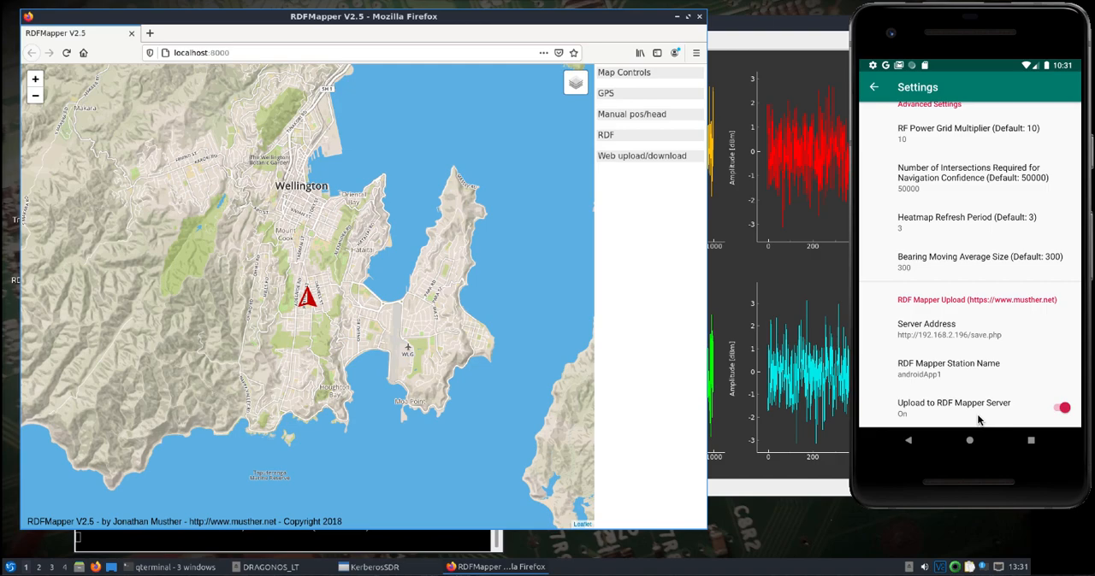
pyautogui.moveTo(674, 292)
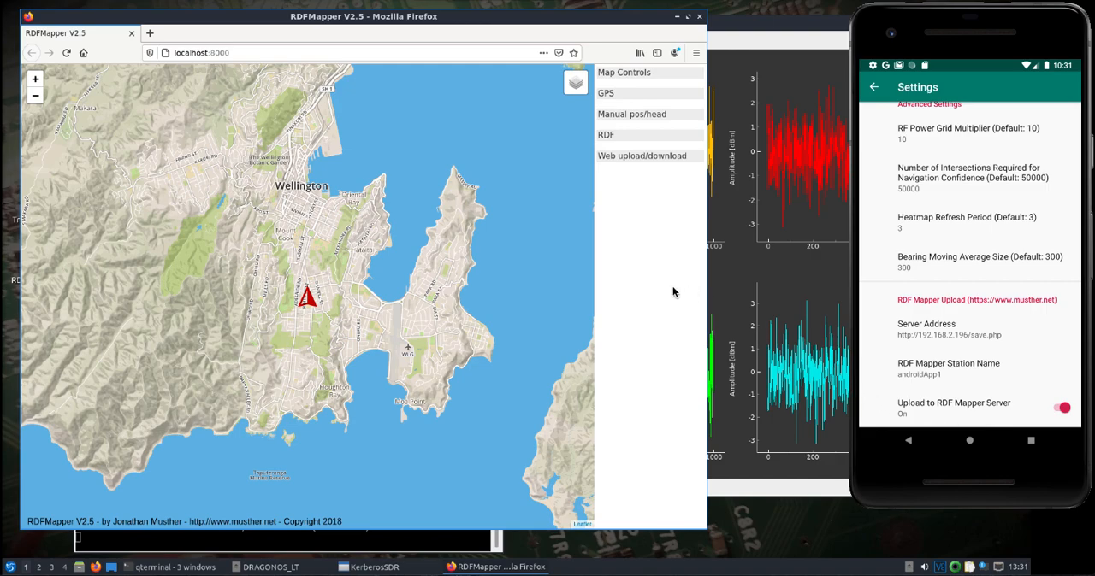
pyautogui.moveTo(633, 159)
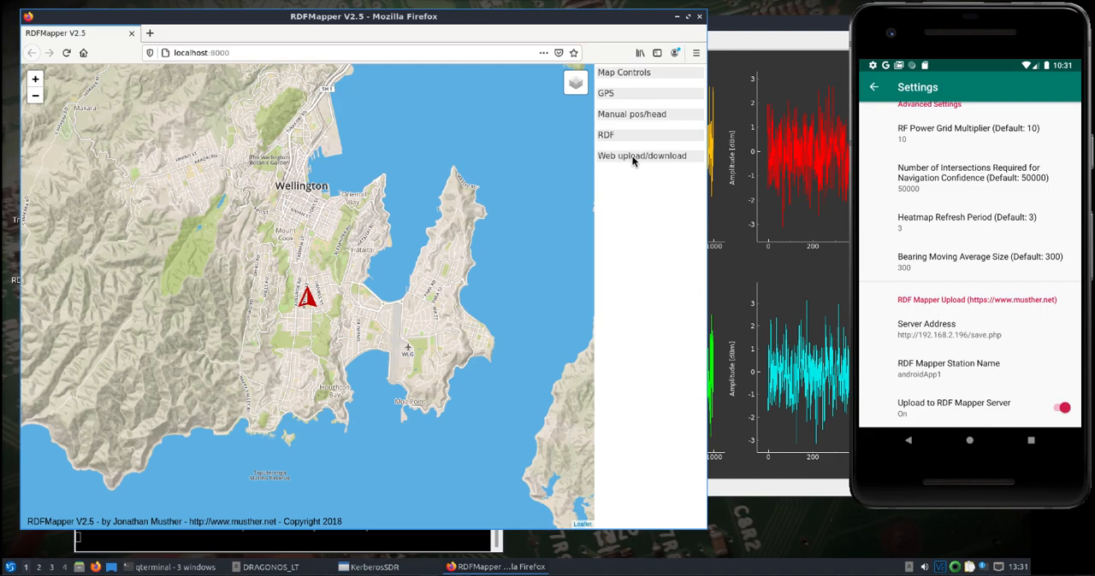
# - Set web upload/download to the 192.168 bearing server and try adding station 'andr'
pyautogui.click(642, 155)
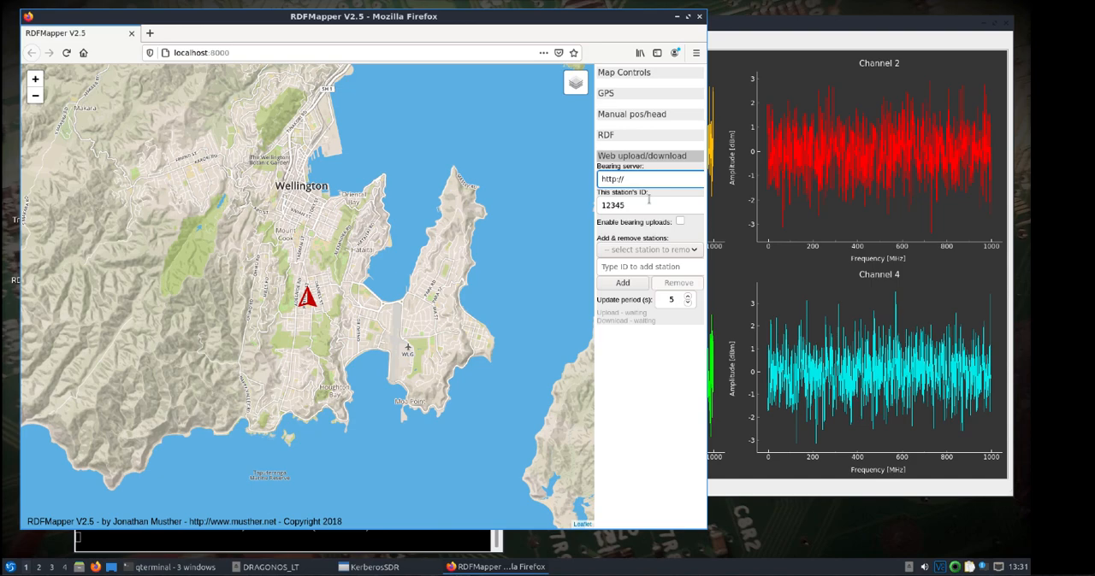
pyautogui.write('192.168.2.196/')
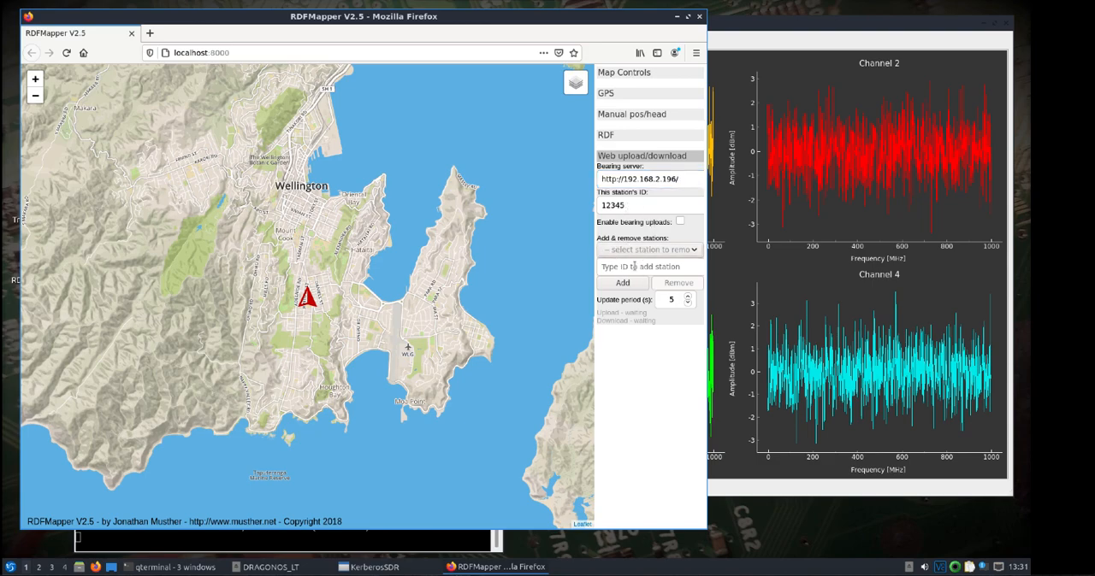
pyautogui.click(648, 266)
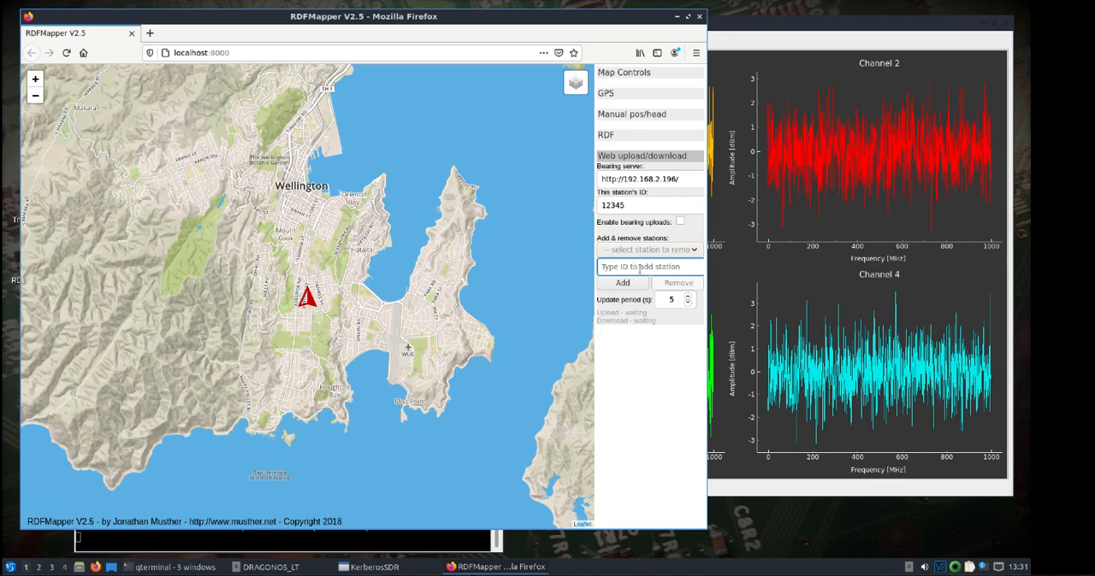
pyautogui.write('andriodApp')
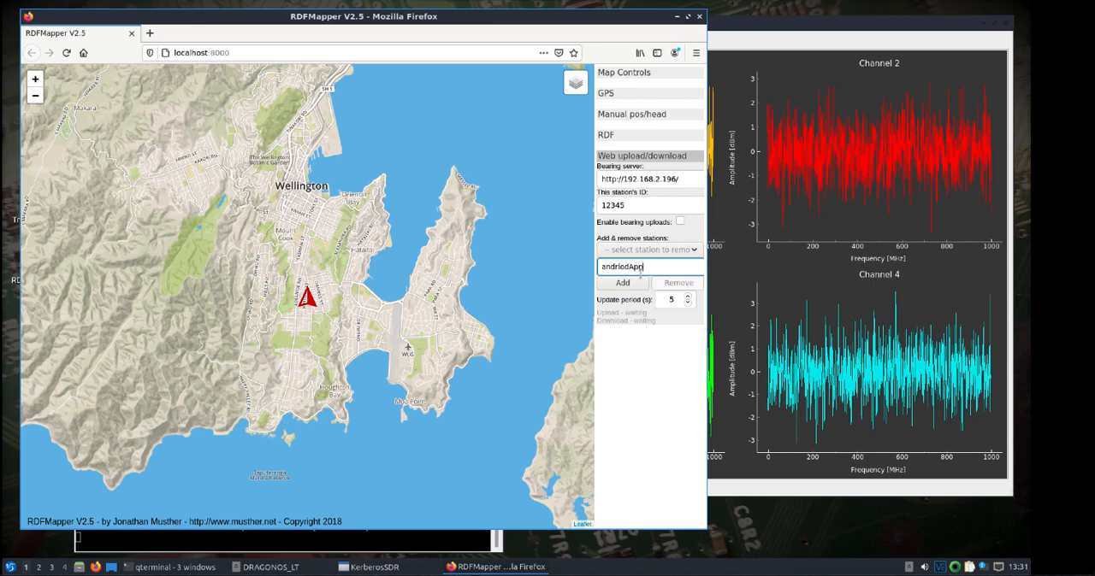
pyautogui.click(622, 284)
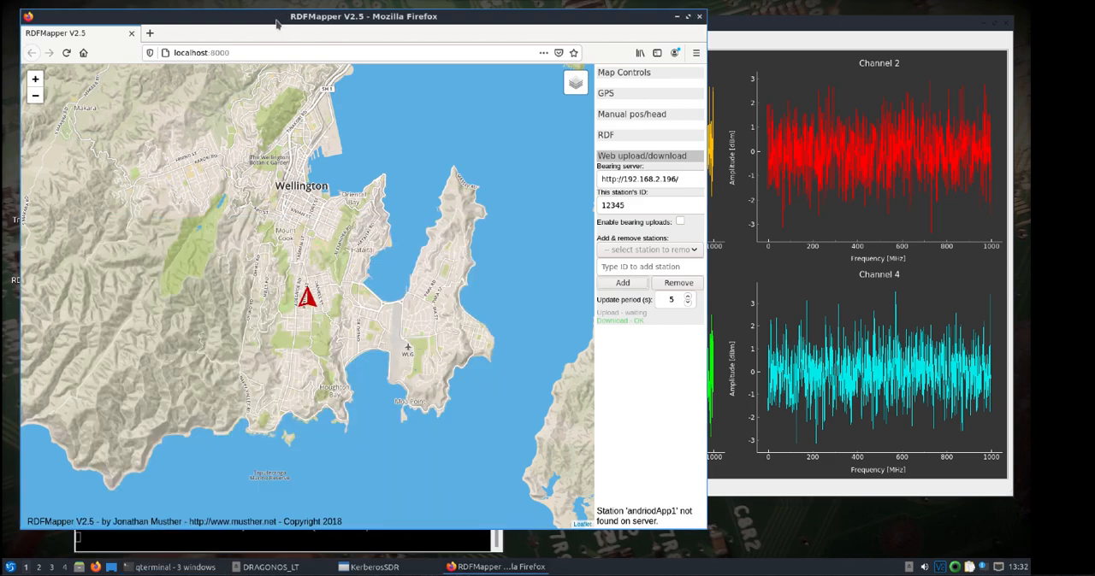
pyautogui.moveTo(623, 457)
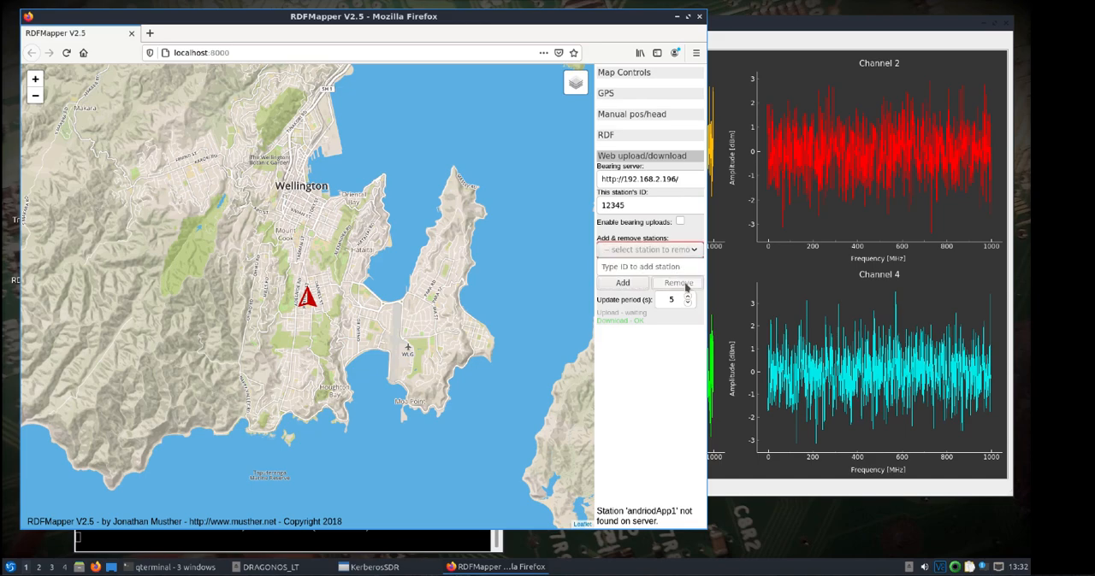
# - Enter the full station ID androidApp1 to request it from the server
pyautogui.write('a')
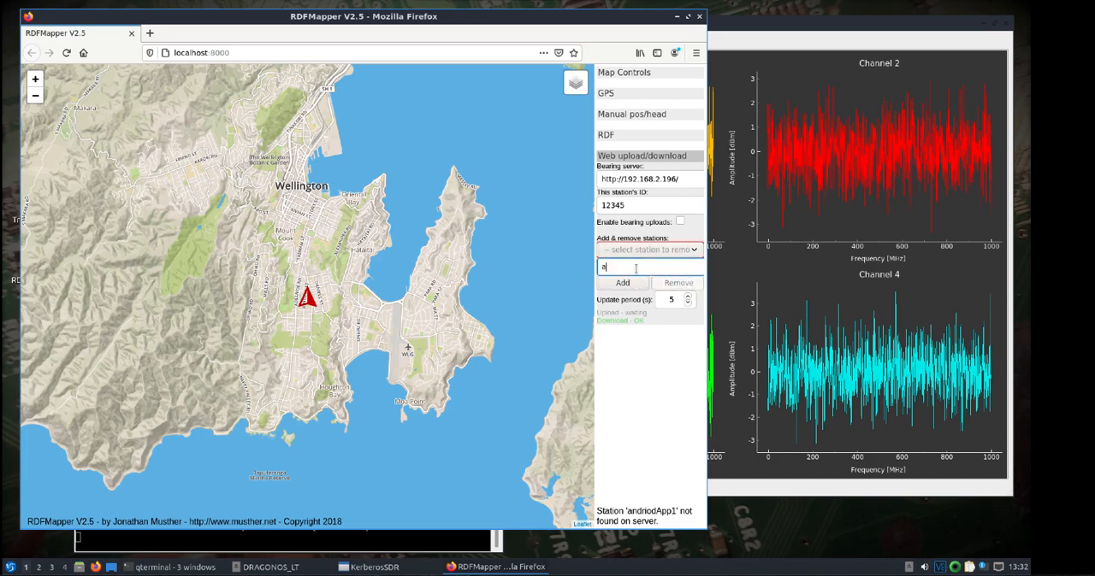
pyautogui.write('ndroid')
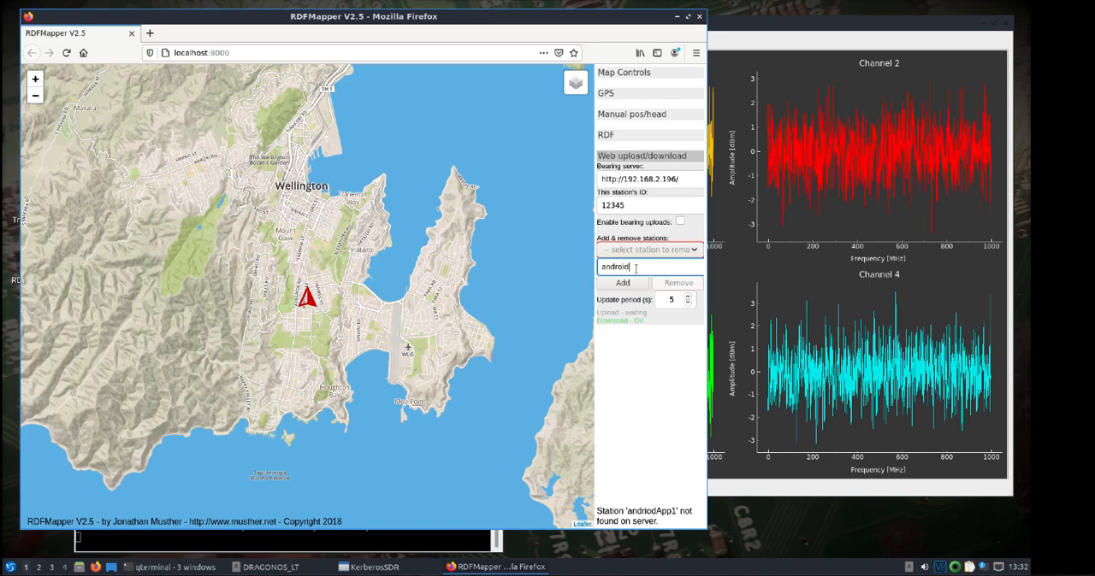
pyautogui.write('App1')
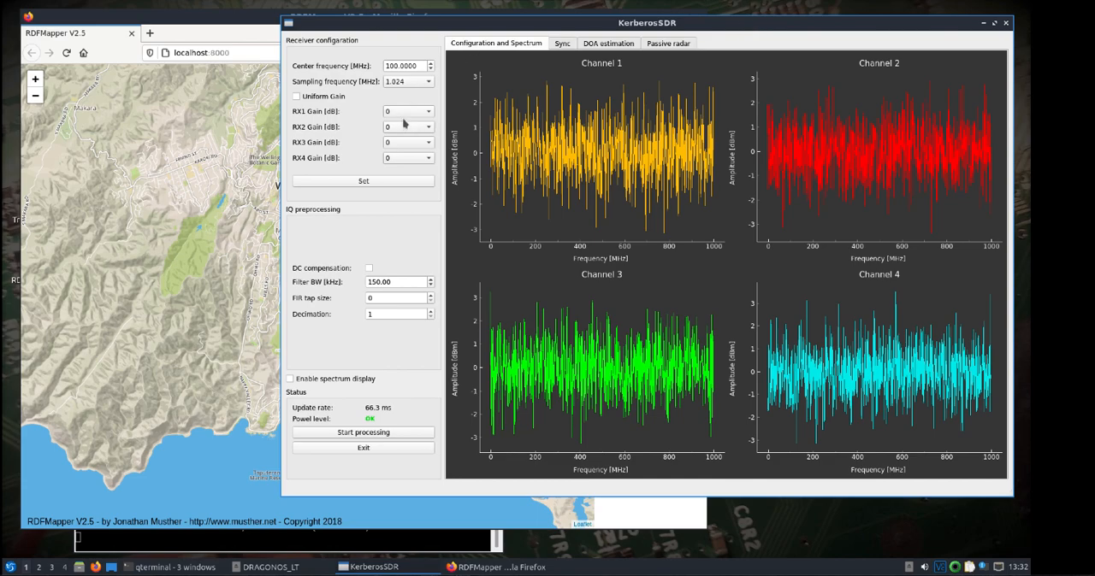
pyautogui.moveTo(453, 212)
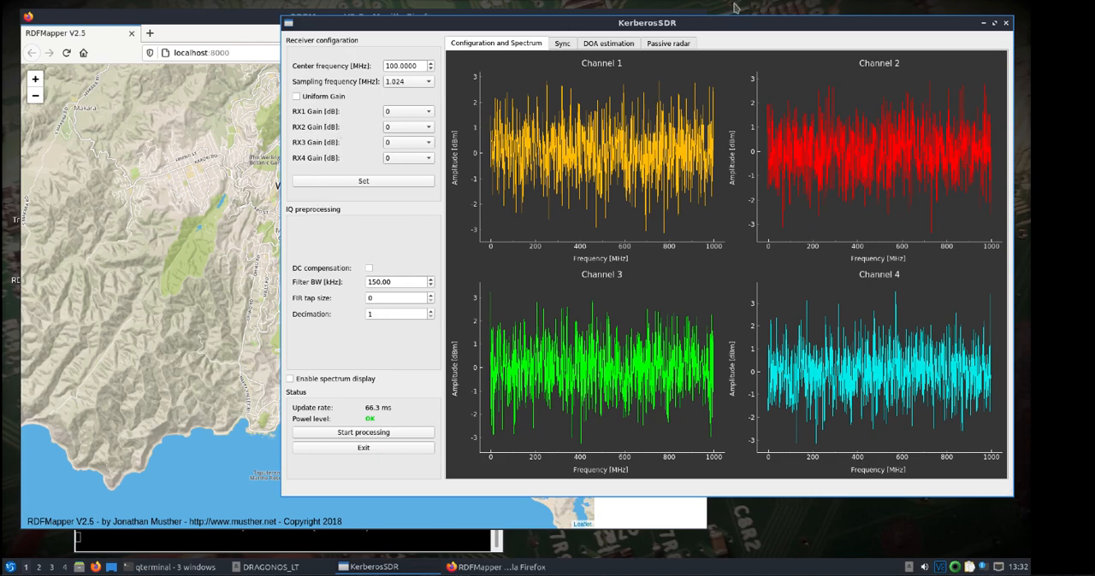
# - Start sample processing, toggle the spectrum display, and enable MUSIC direction-of-arrival estimation
pyautogui.click(362, 431)
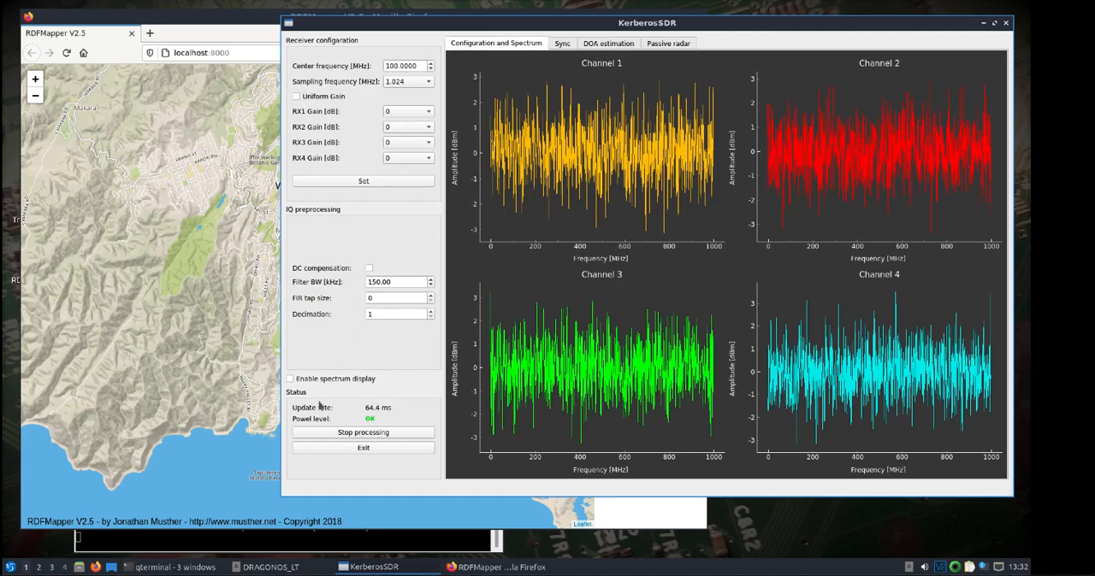
pyautogui.click(291, 378)
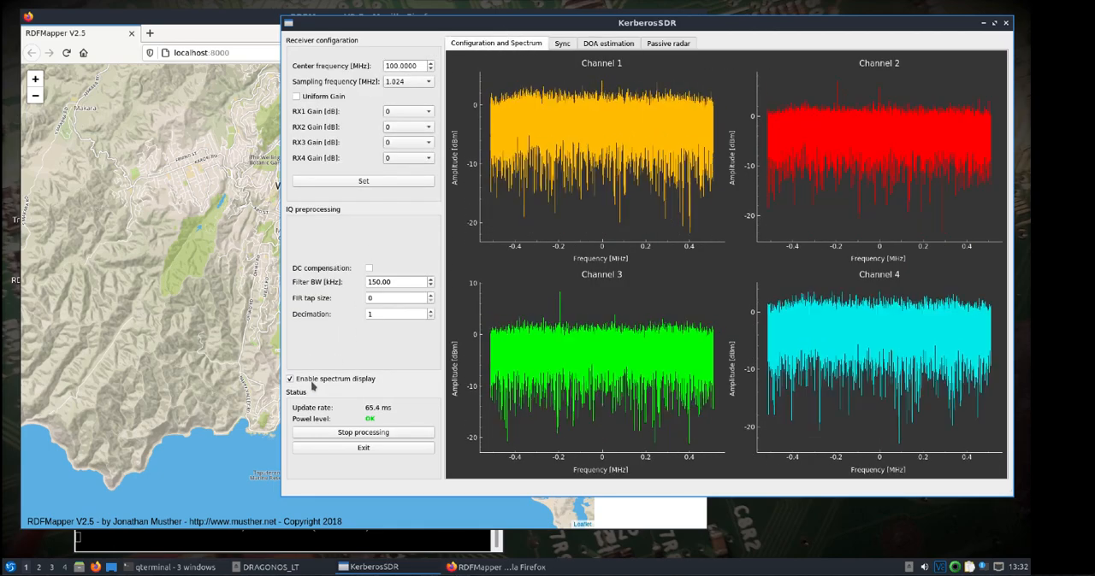
pyautogui.click(290, 378)
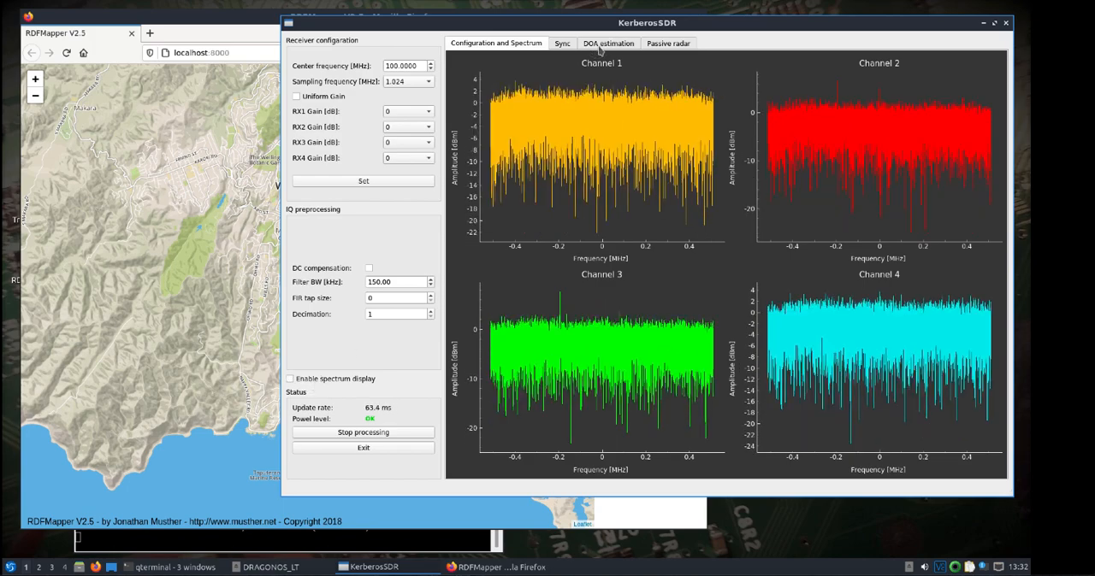
pyautogui.click(609, 43)
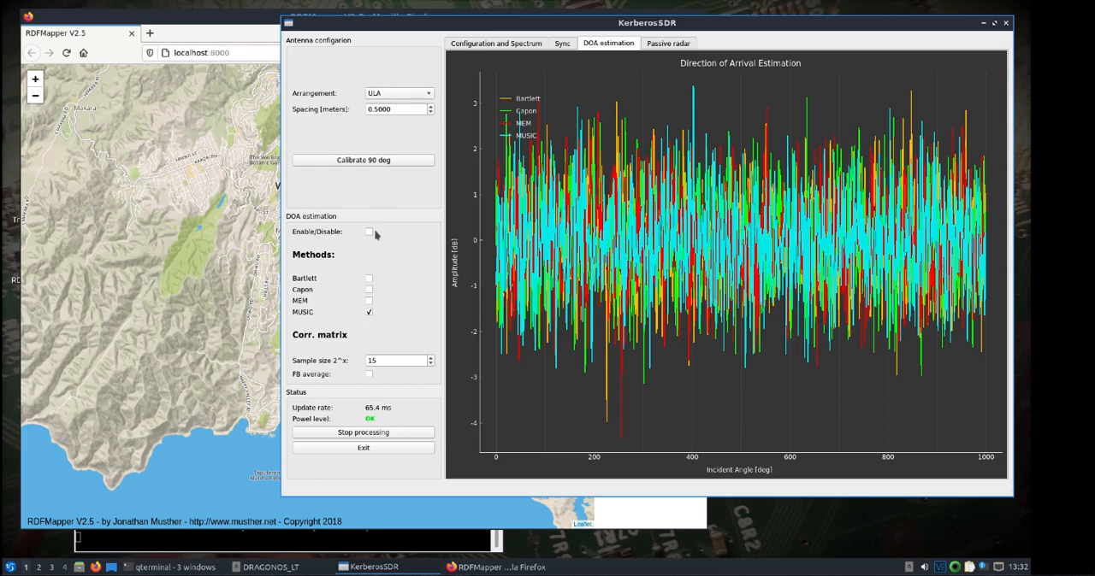
pyautogui.click(370, 233)
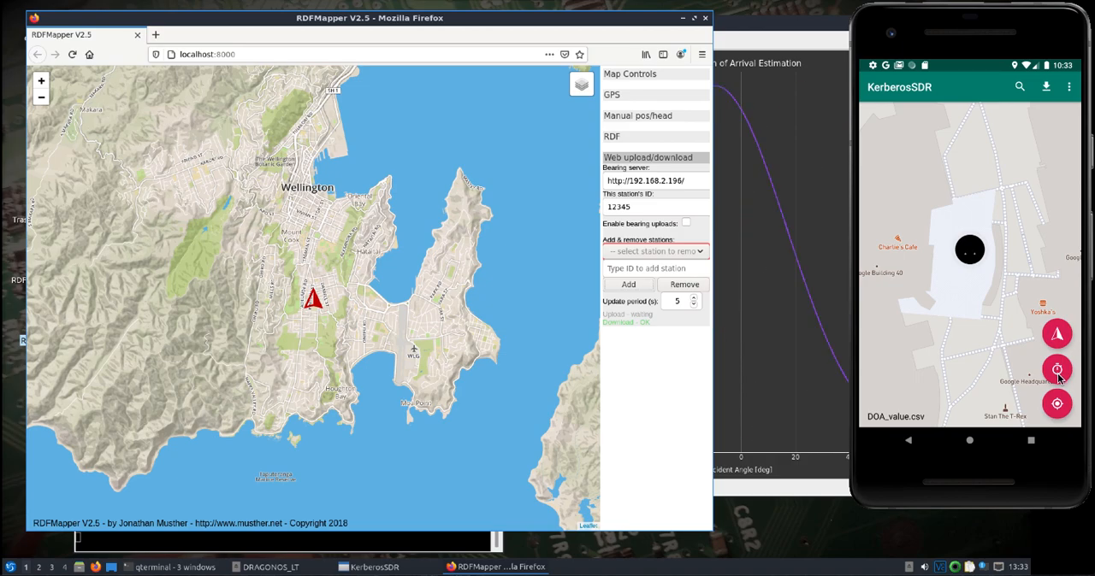
# - Zoom the map out to reveal the androidApp1 station over Mountain View with its bearing line
pyautogui.click(1057, 369)
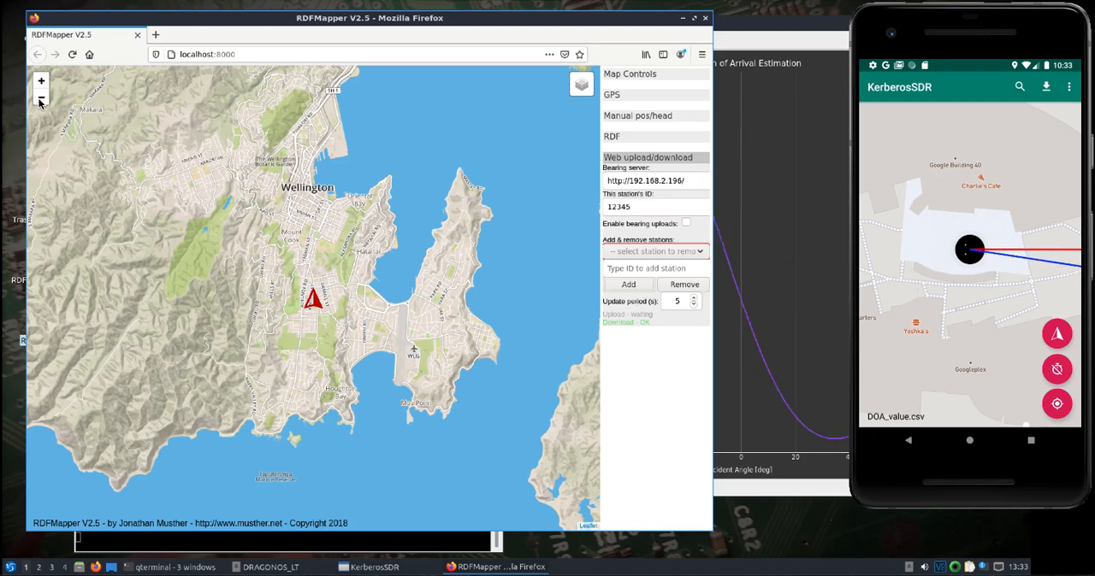
pyautogui.click(41, 101)
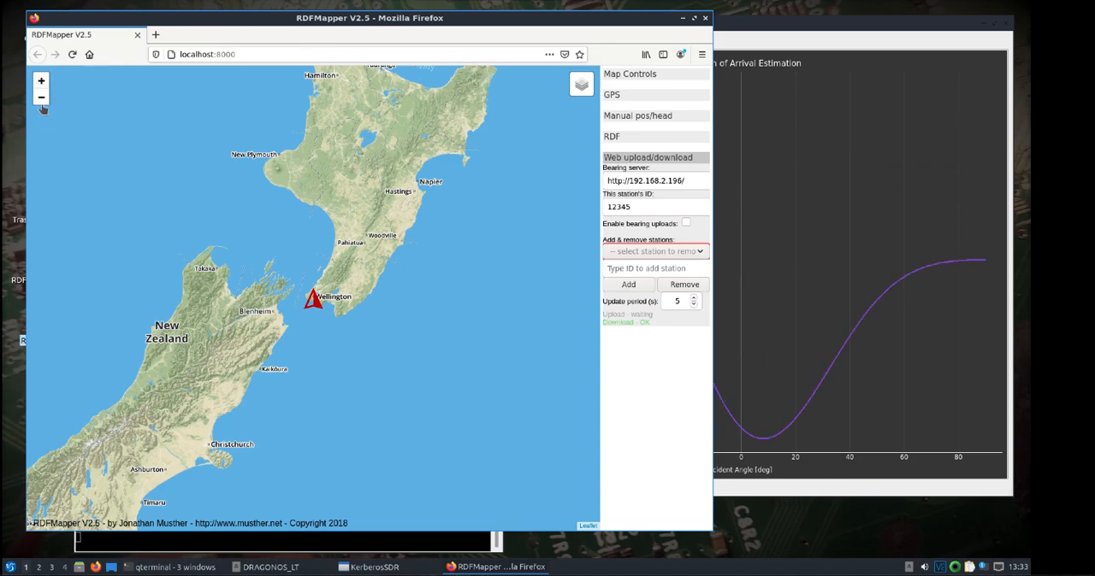
pyautogui.click(41, 96)
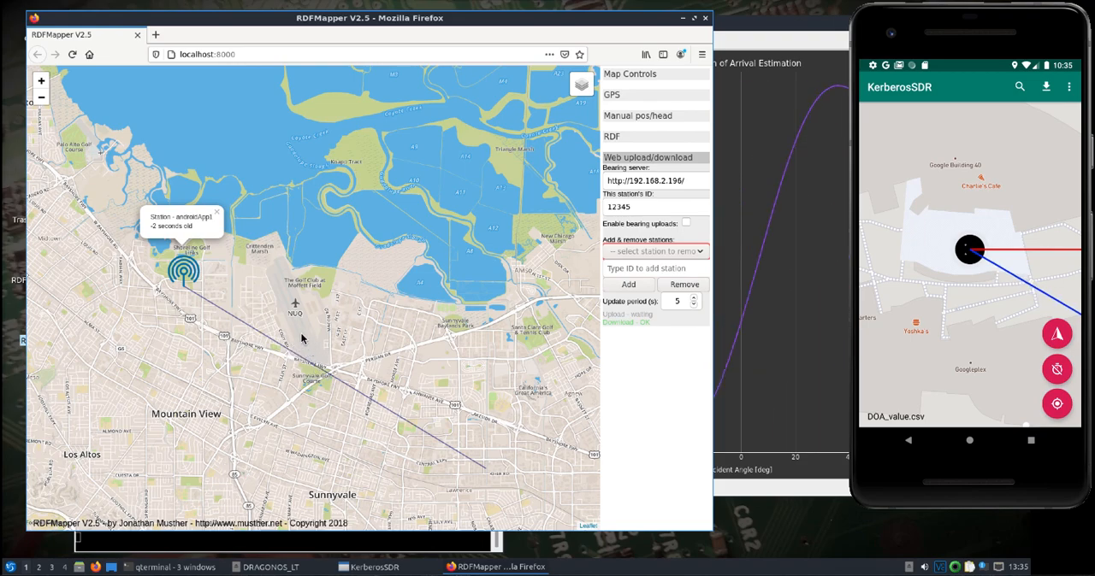
pyautogui.moveTo(294, 320)
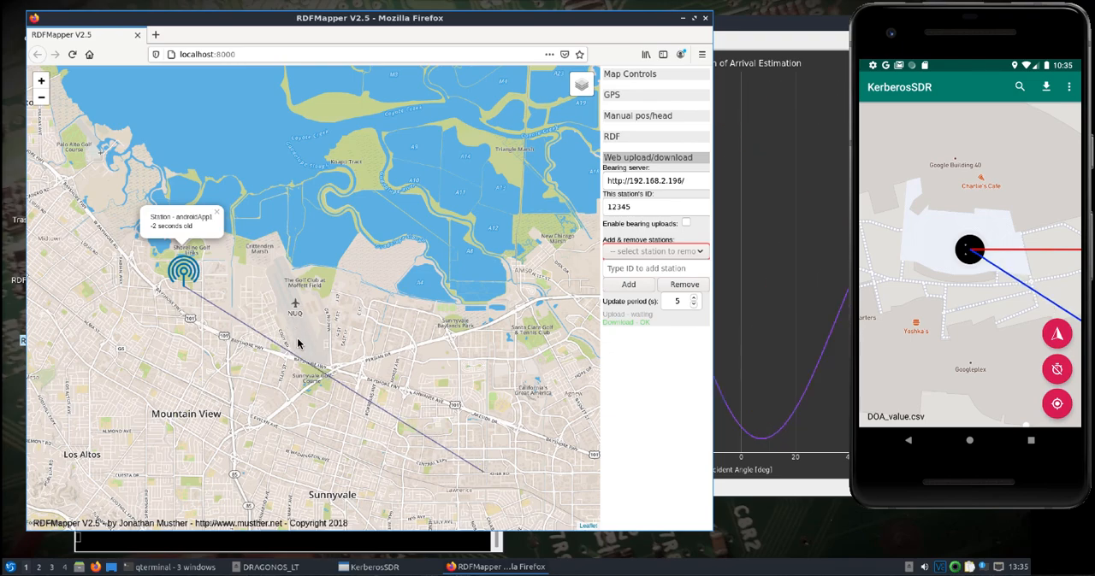
pyautogui.moveTo(229, 471)
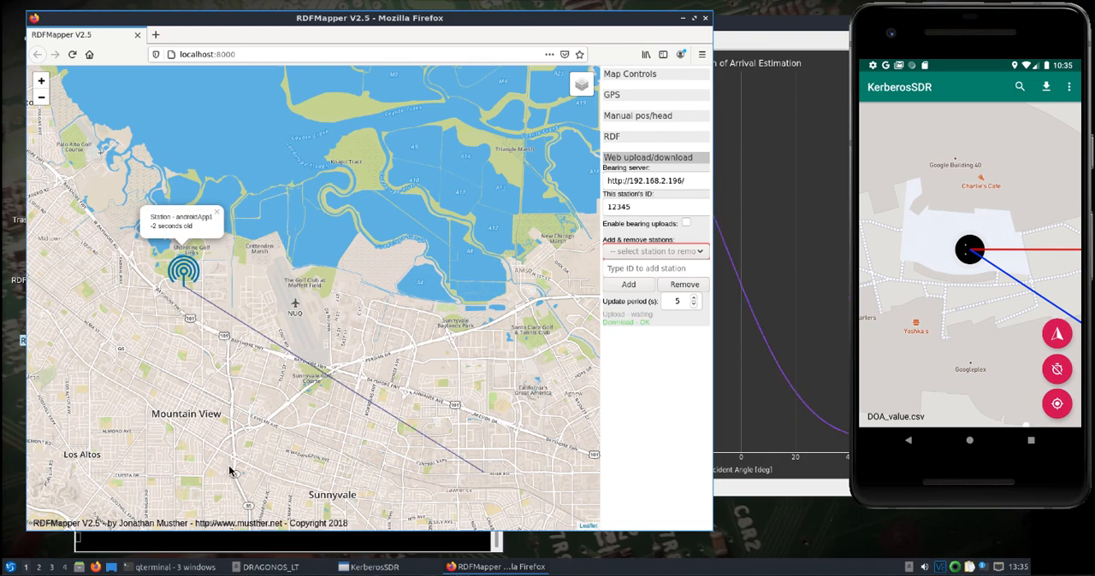